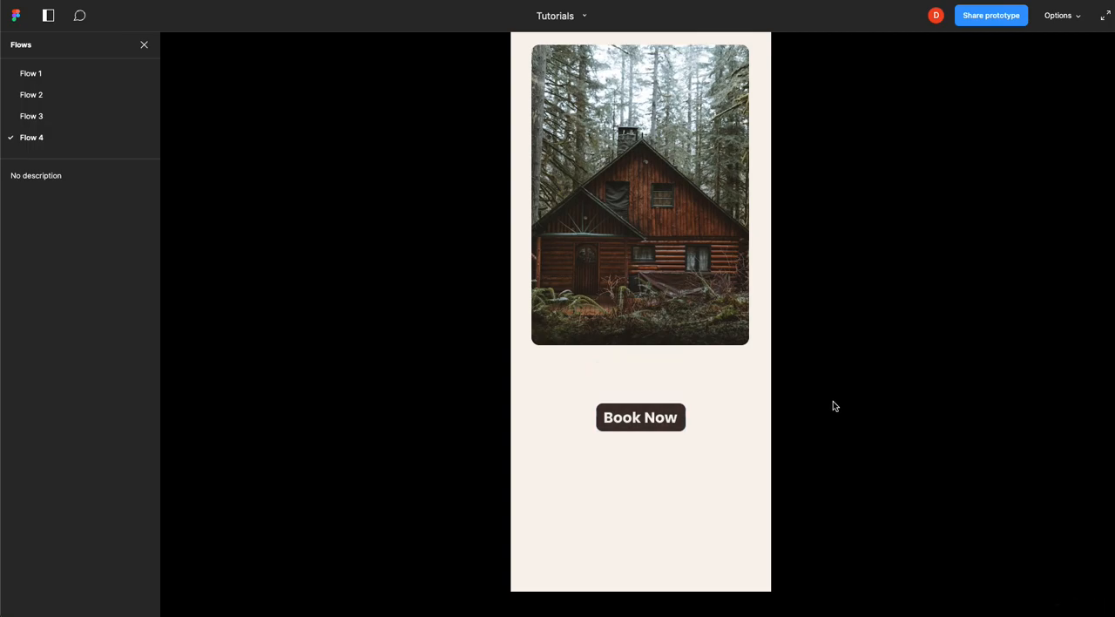
mouse_move(658, 483)
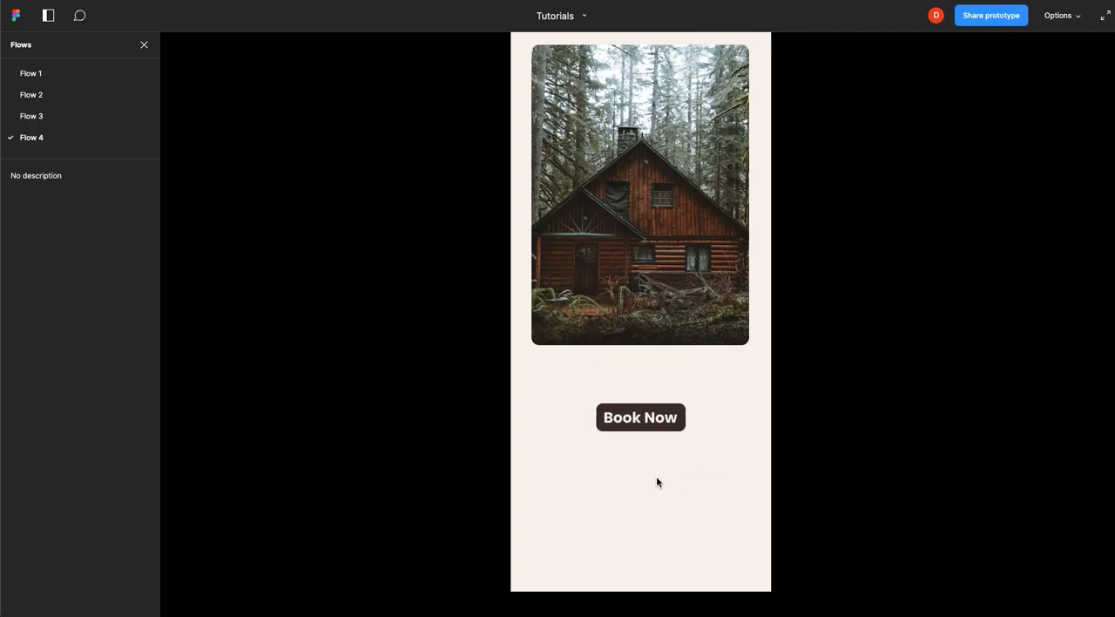
mouse_move(633, 431)
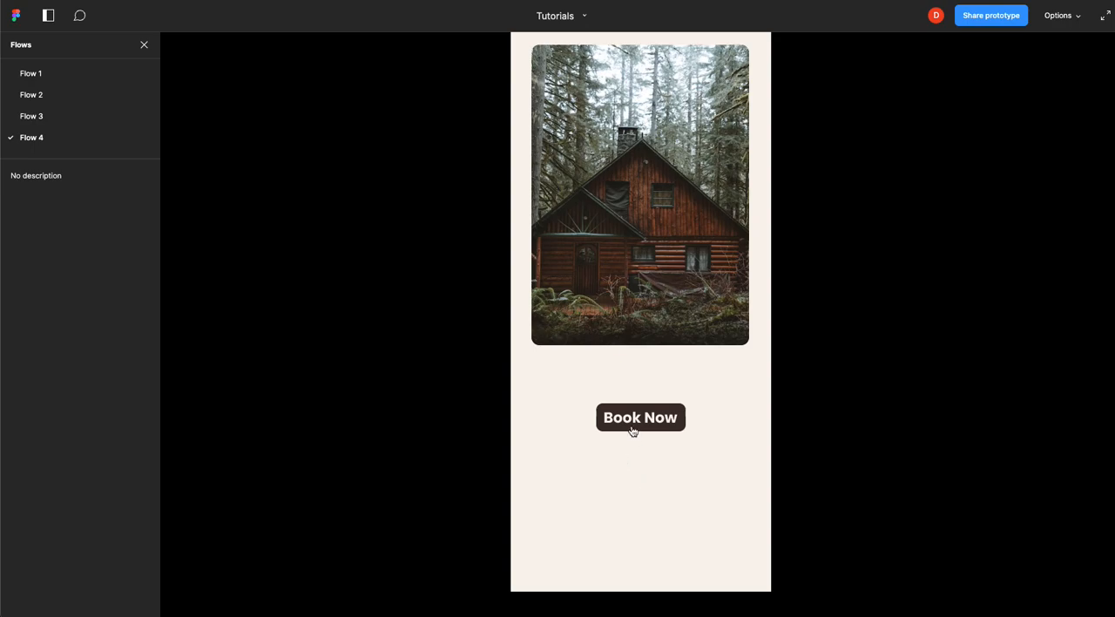
Play the Book Now button animation in the prototype, return to the button, and replay it.
left_click(641, 417)
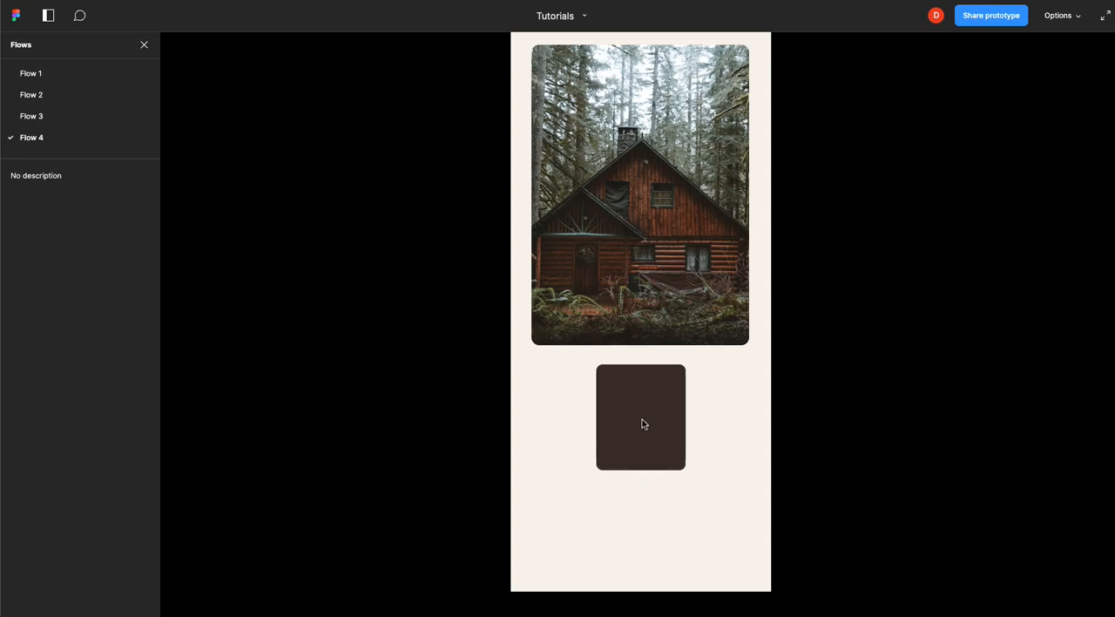
left_click(640, 416)
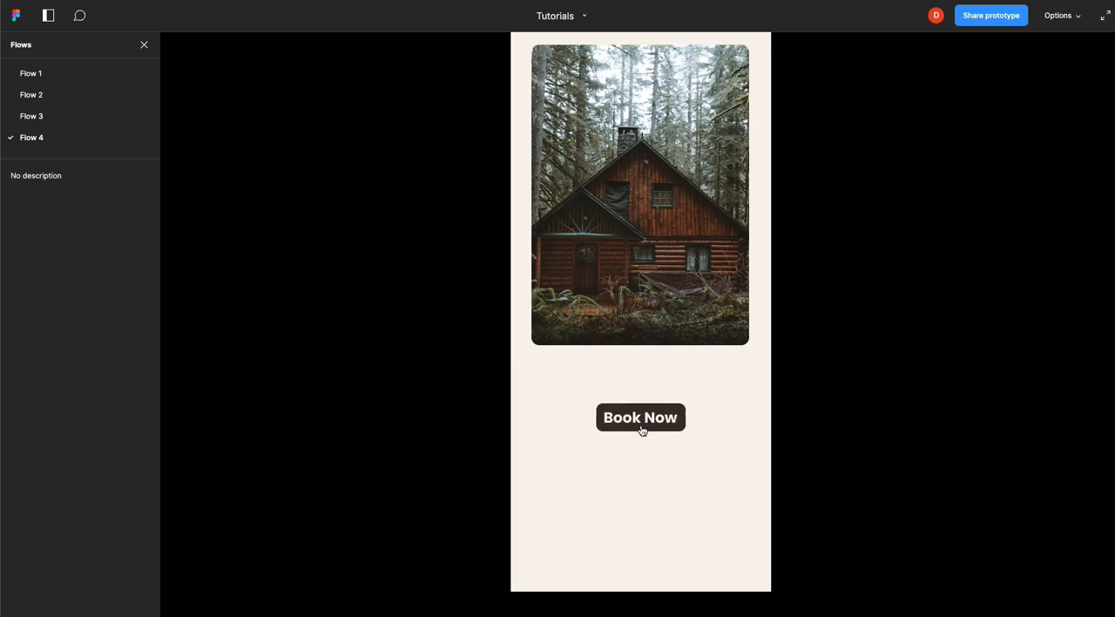
left_click(641, 417)
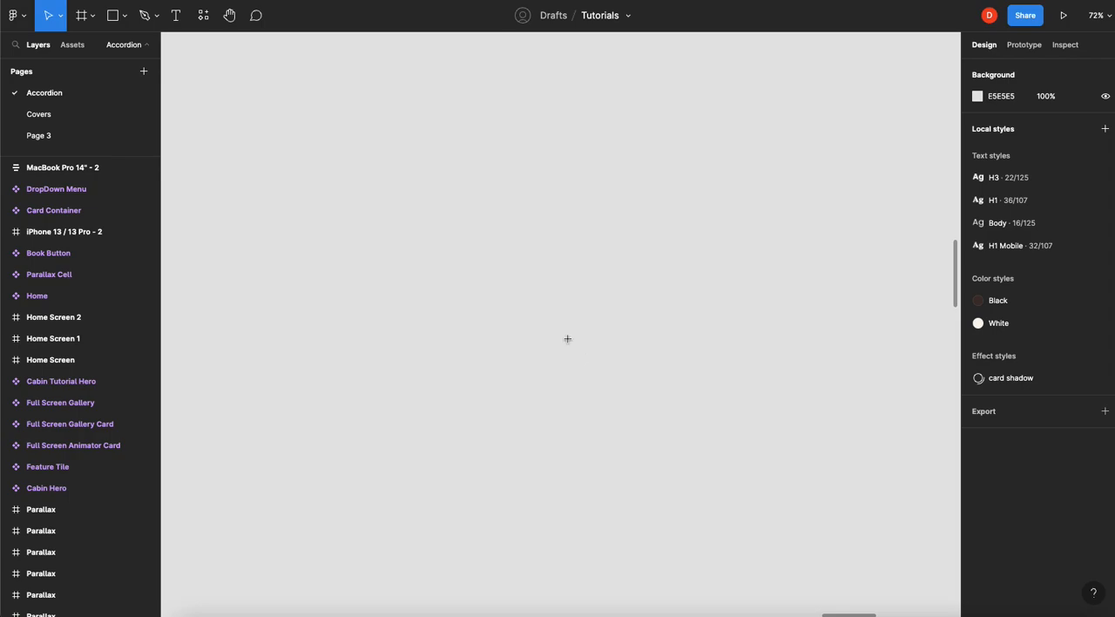
Draw a 147×147 rectangle with corner radius 12 and the Black fill style.
left_click_drag(468, 238, 536, 309)
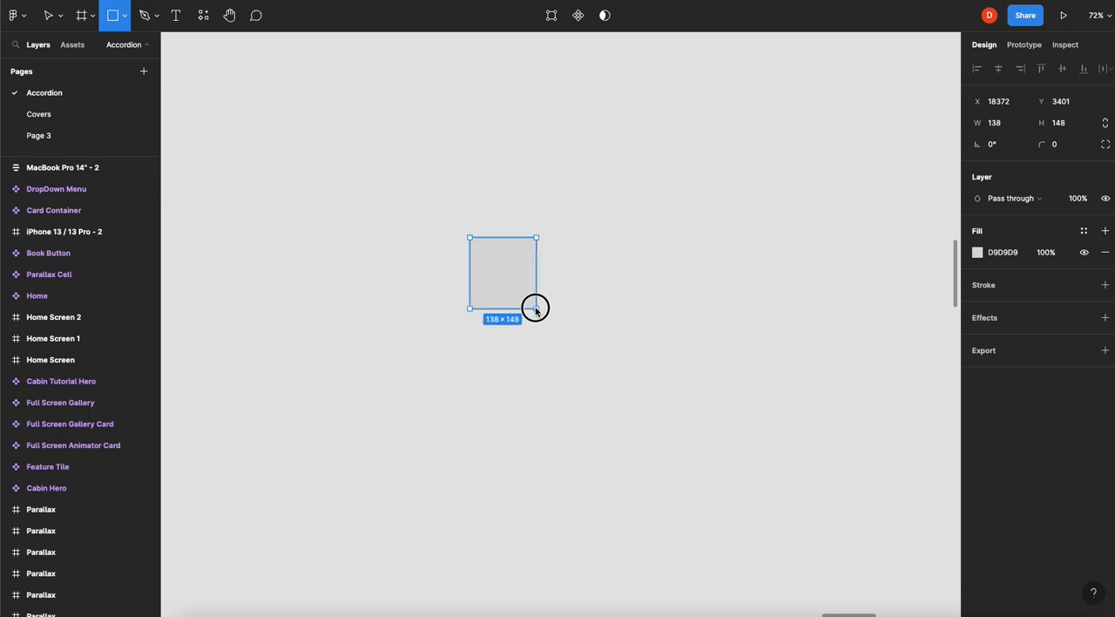
left_click_drag(536, 307, 540, 307)
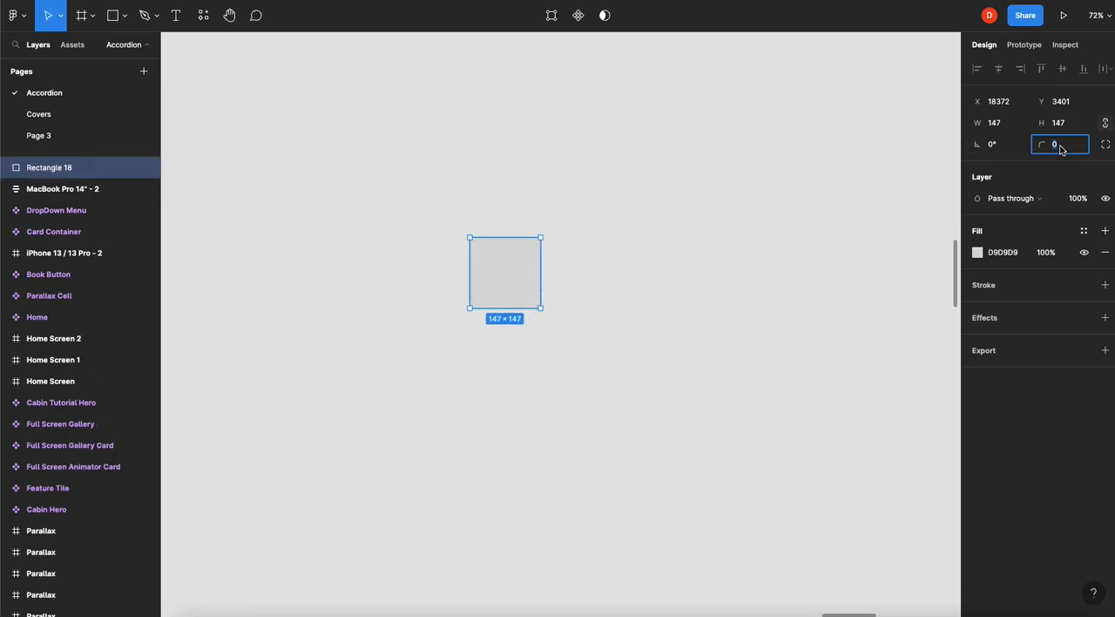
type("12")
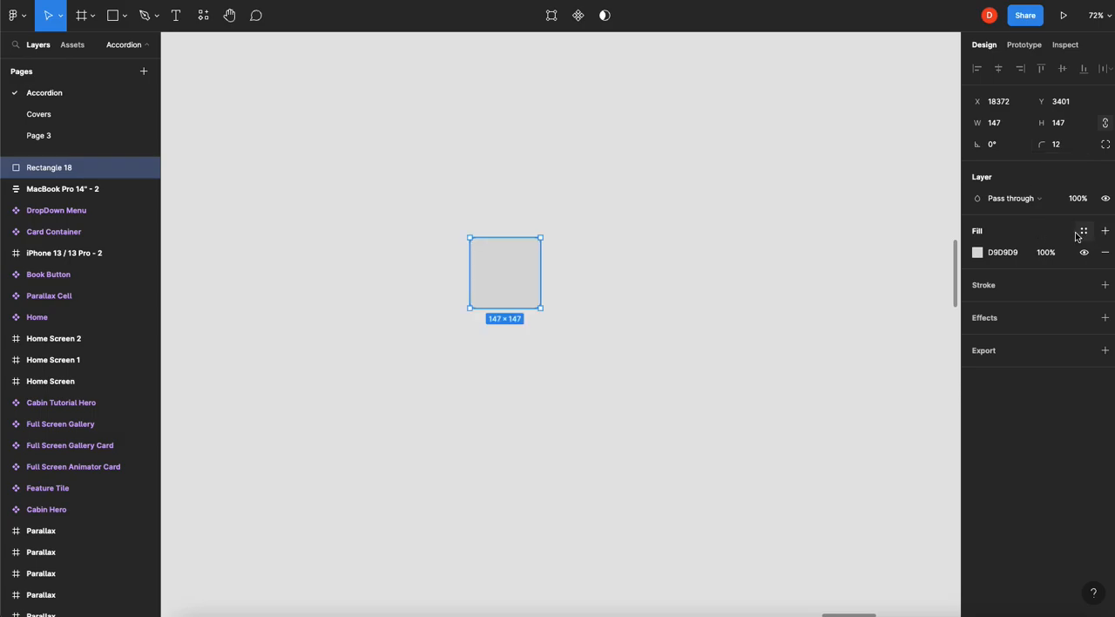
left_click(714, 292)
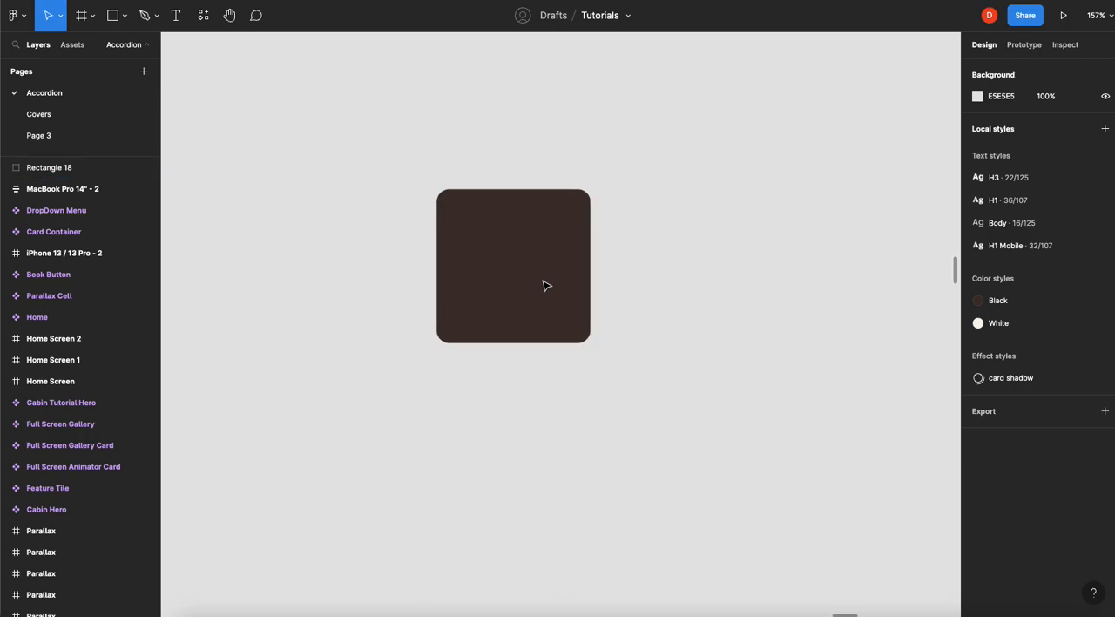
Add white Book Now text in H3 style, centred inside the square.
left_click(176, 15)
type("Book N")
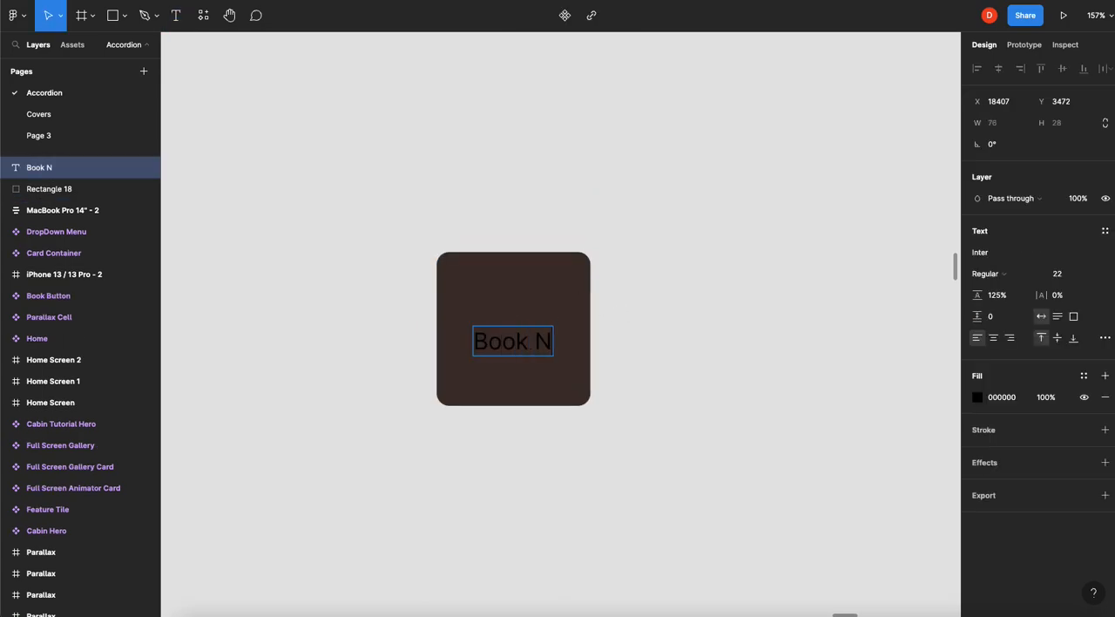
type("ow")
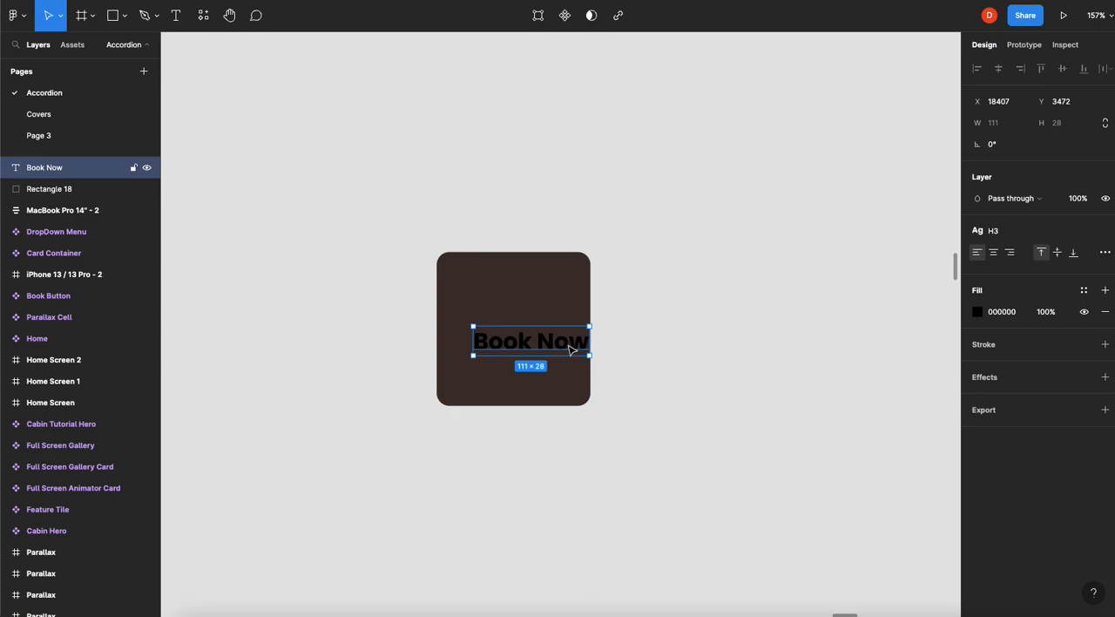
left_click_drag(531, 341, 513, 329)
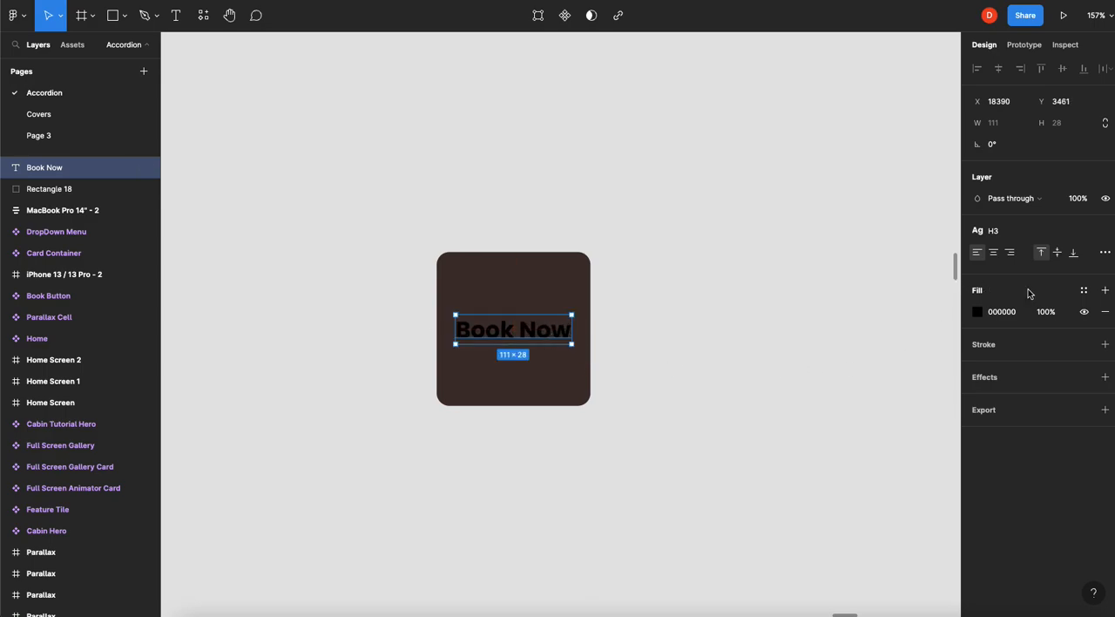
left_click(978, 311)
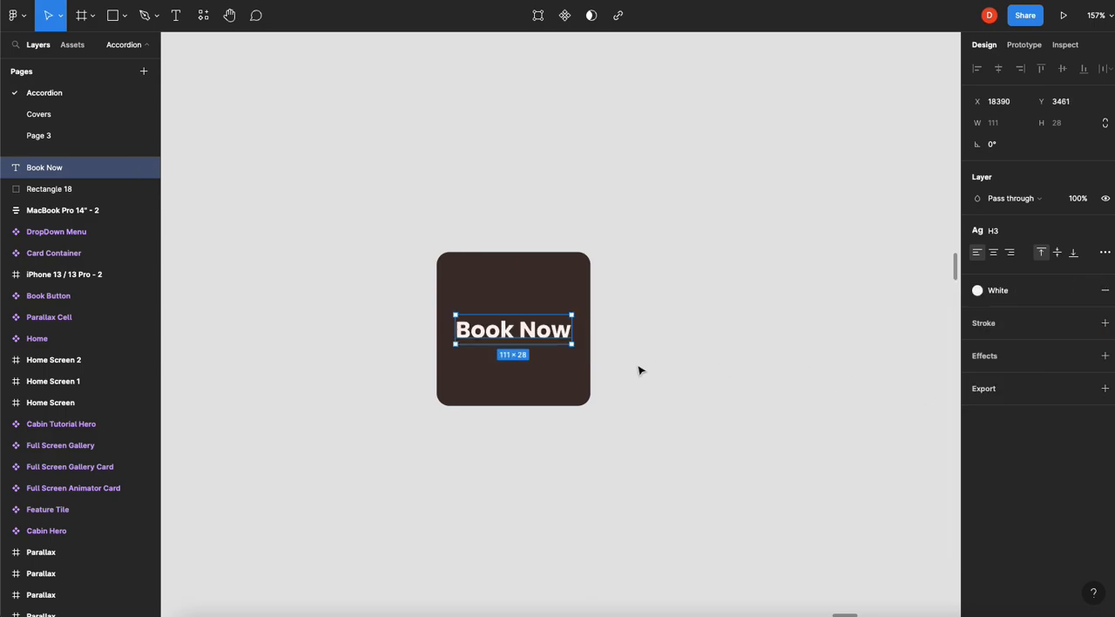
left_click(540, 296)
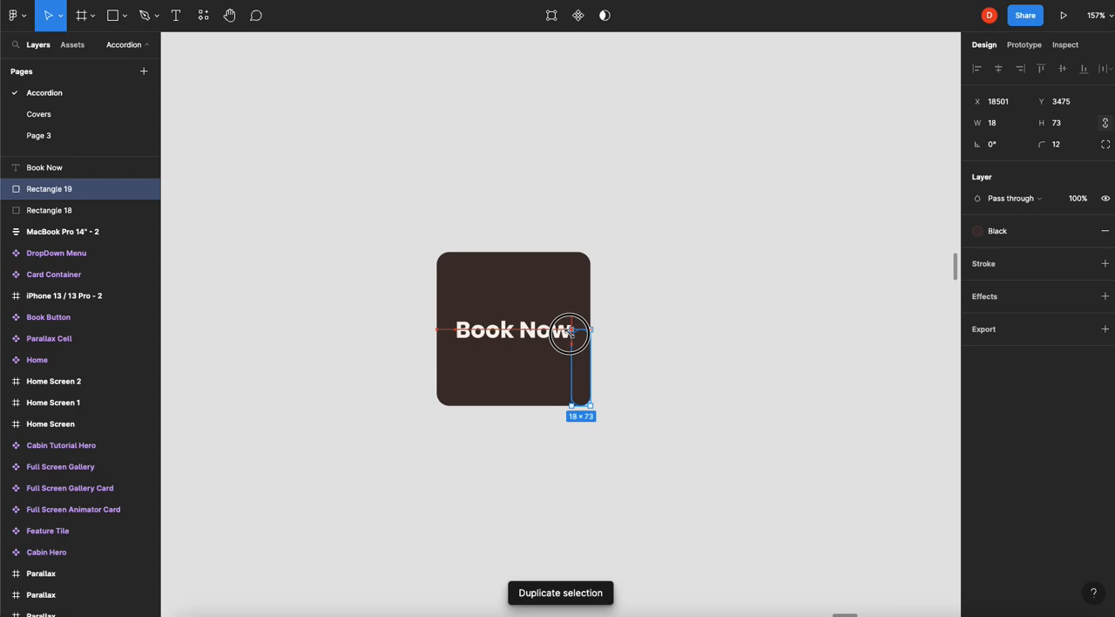
Make an 18×37 pill on the square's top edge with a 3 px White stroke, plus a copy.
left_click_drag(571, 329, 573, 366)
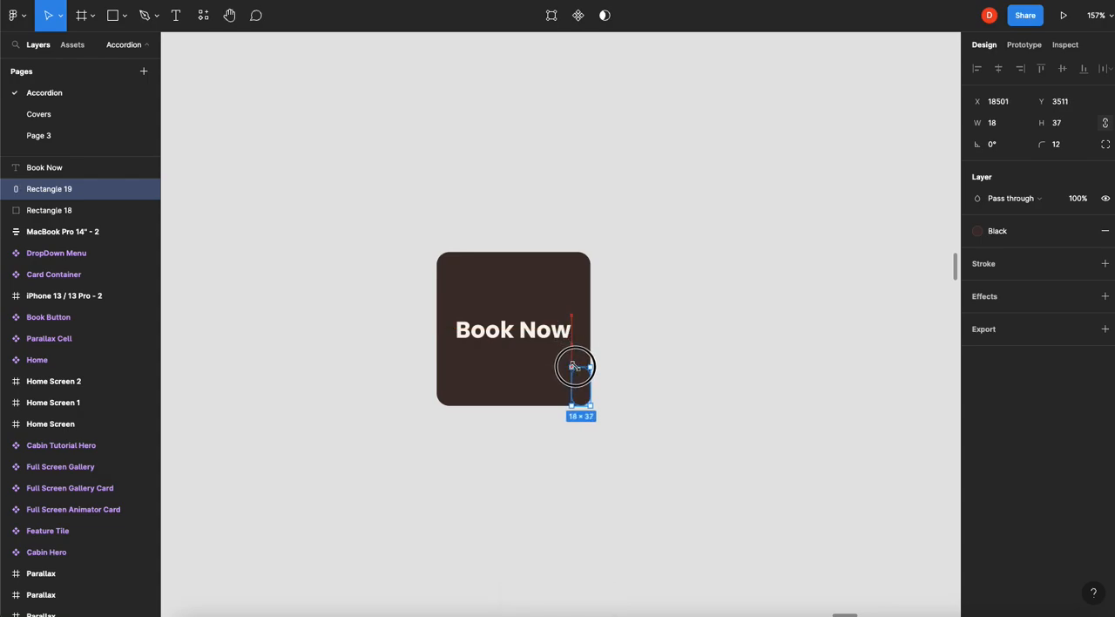
left_click_drag(573, 366, 475, 259)
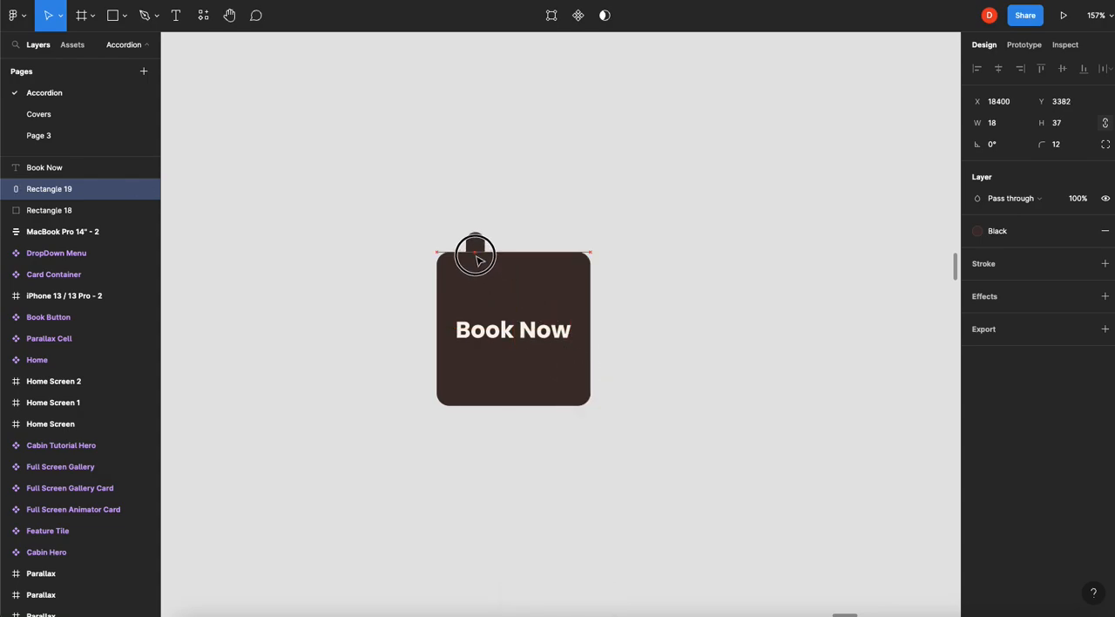
left_click(1104, 263)
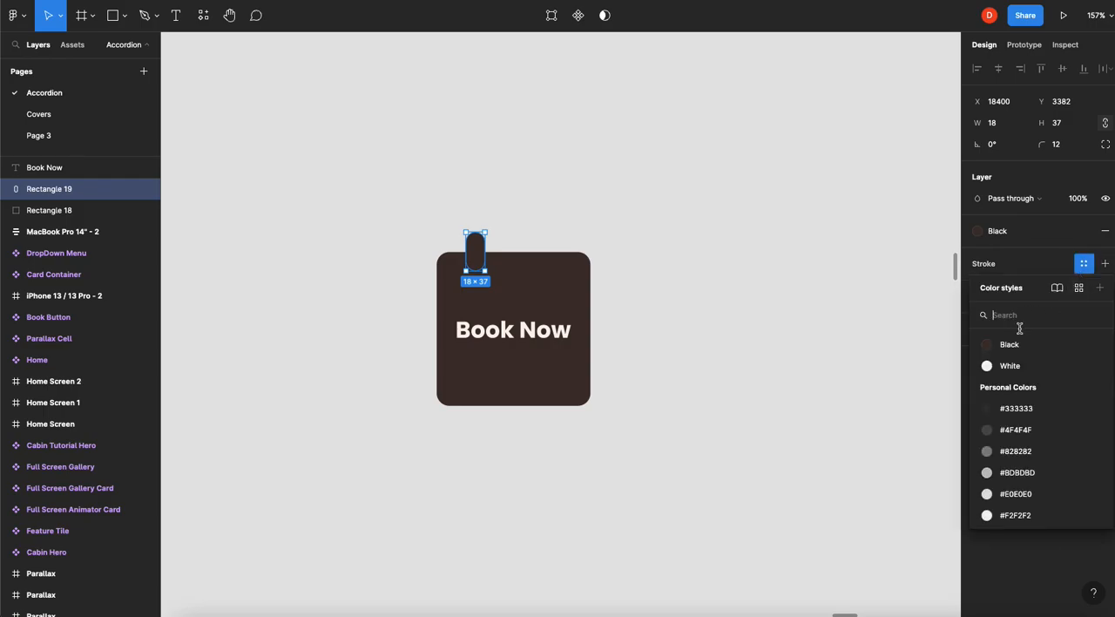
left_click(1009, 365)
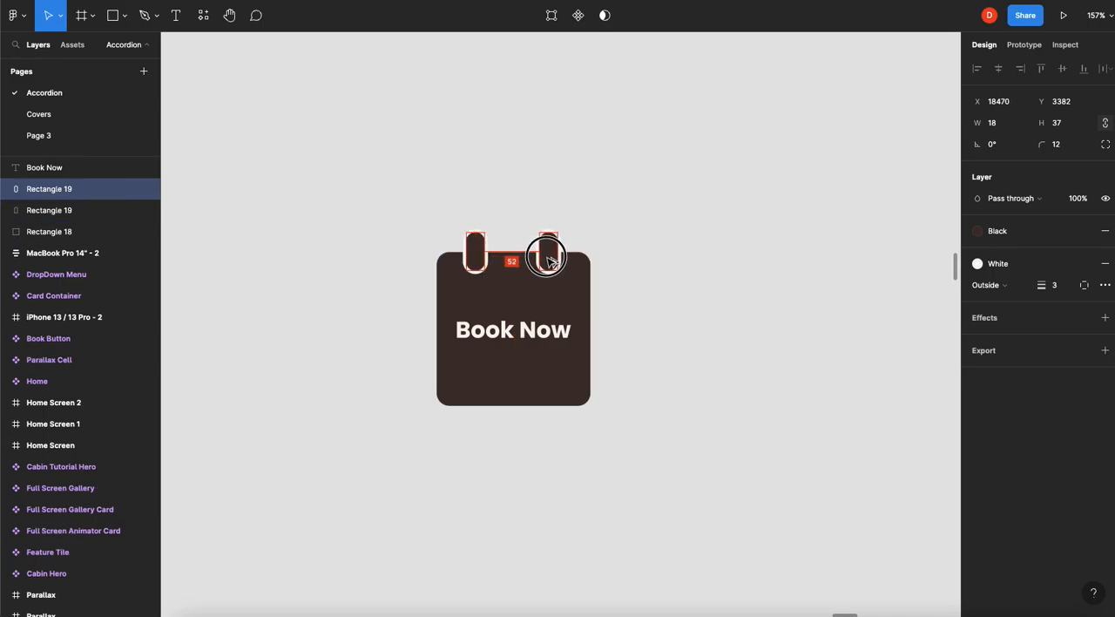
left_click(627, 304)
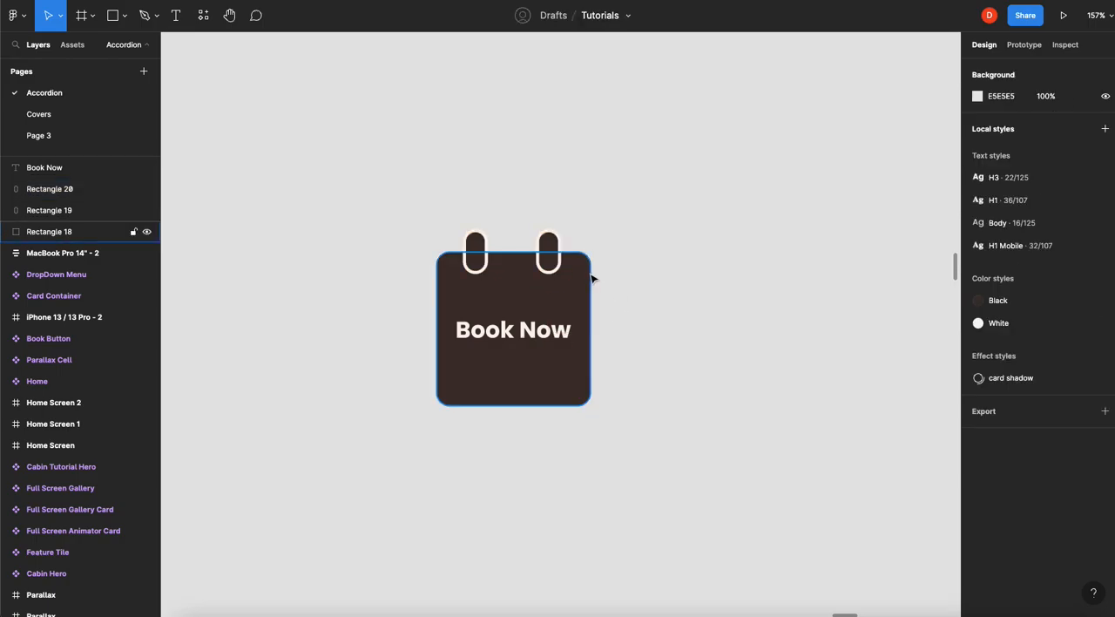
Build a checkmark from two white rounded bars, radius 7, rotated -135°, across the square.
left_click(647, 329)
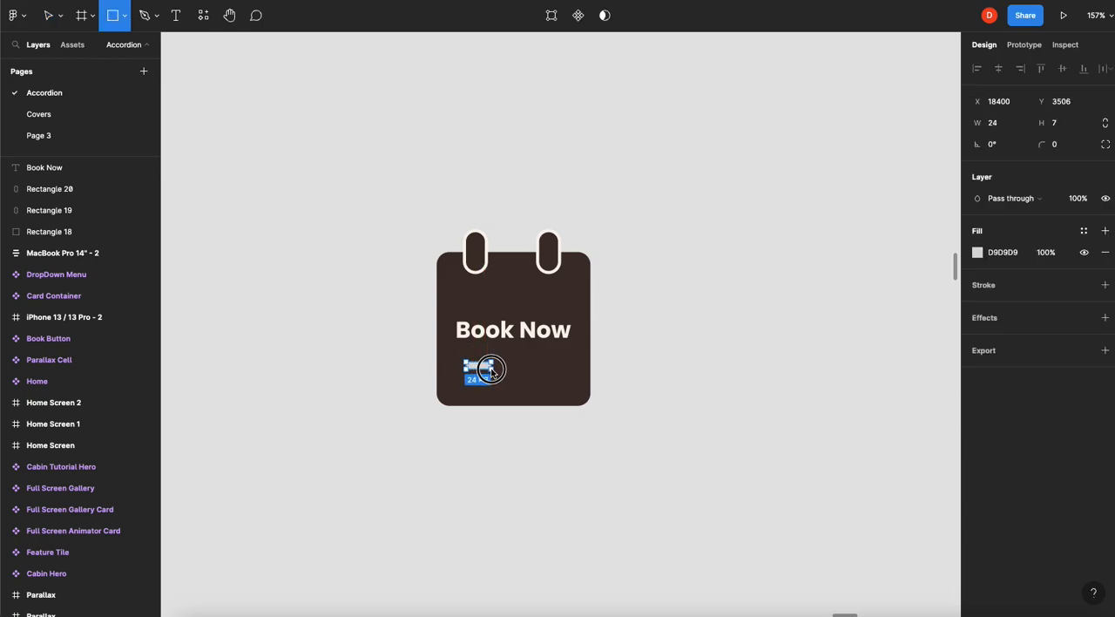
left_click_drag(491, 368, 505, 370)
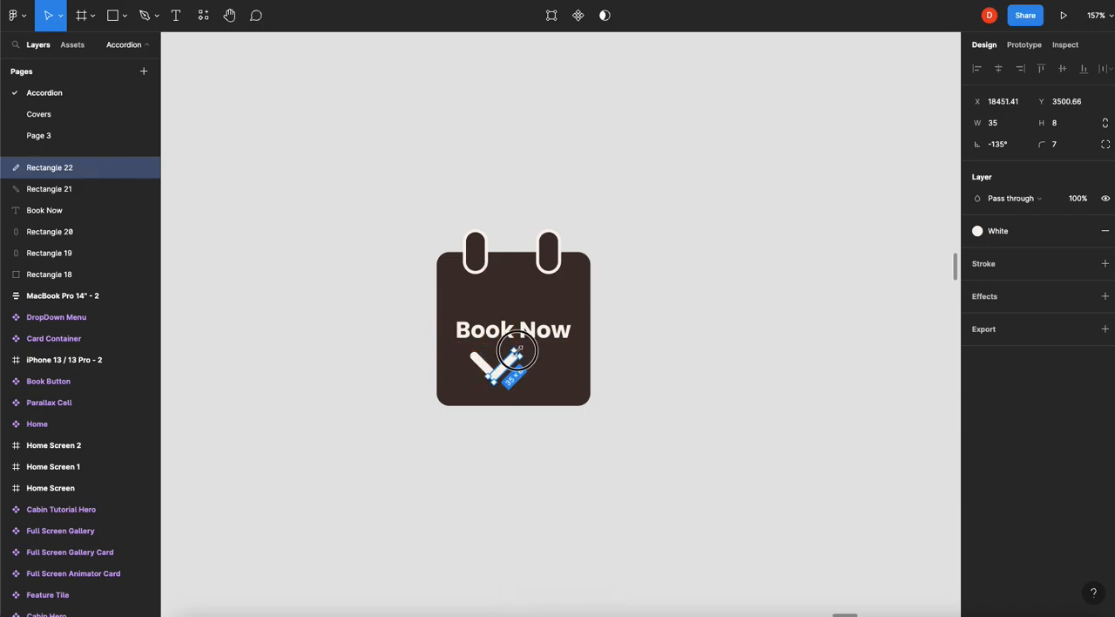
left_click_drag(518, 353, 501, 366)
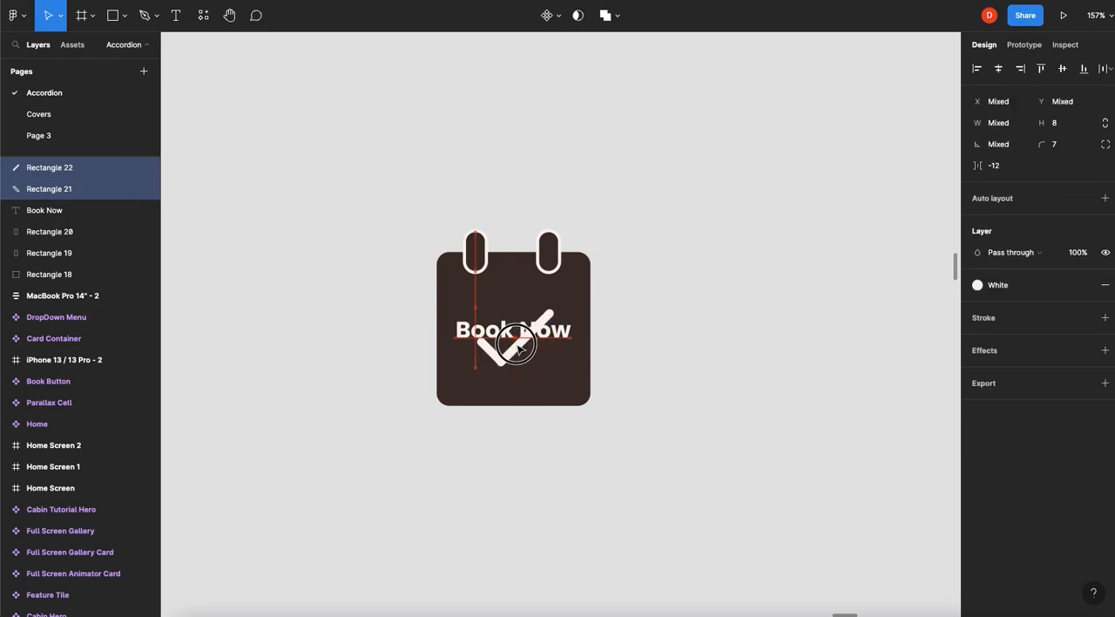
left_click(646, 378)
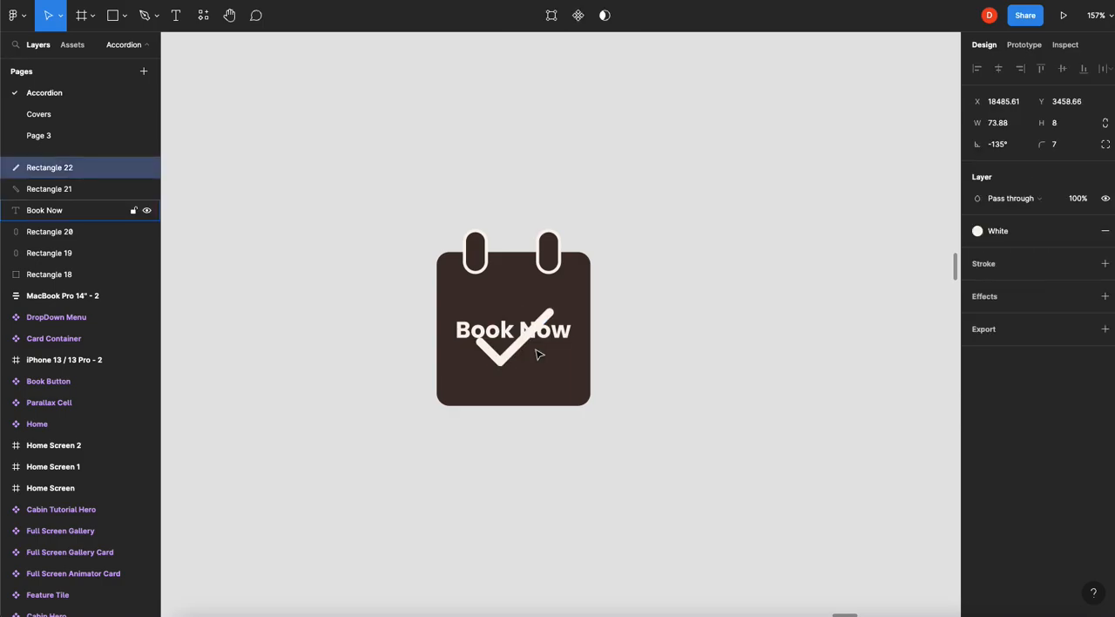
left_click(615, 337)
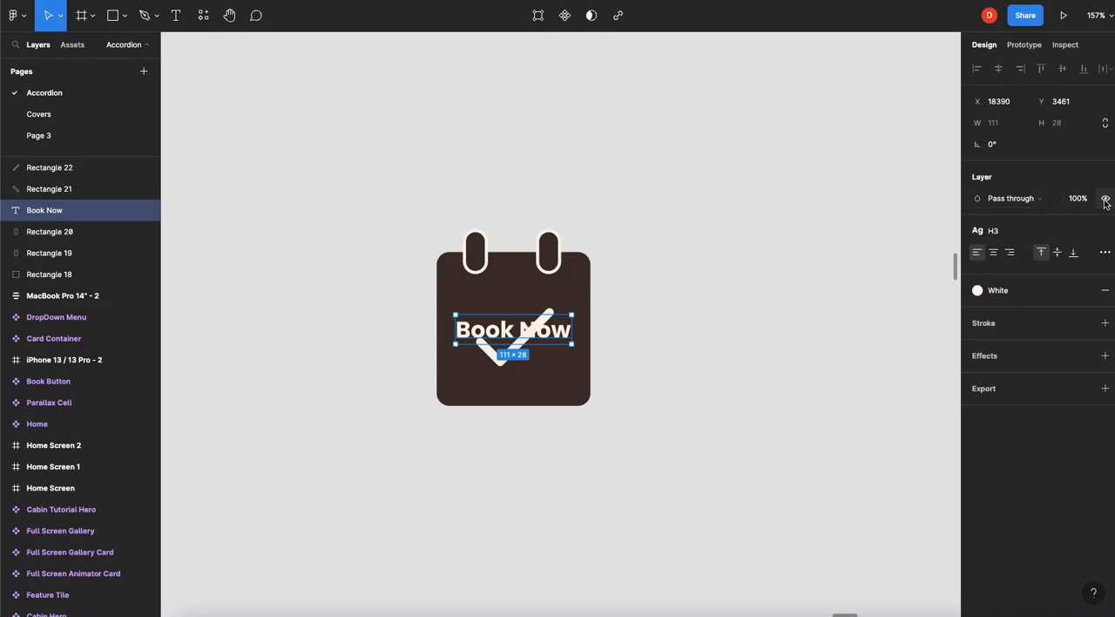
mouse_move(633, 316)
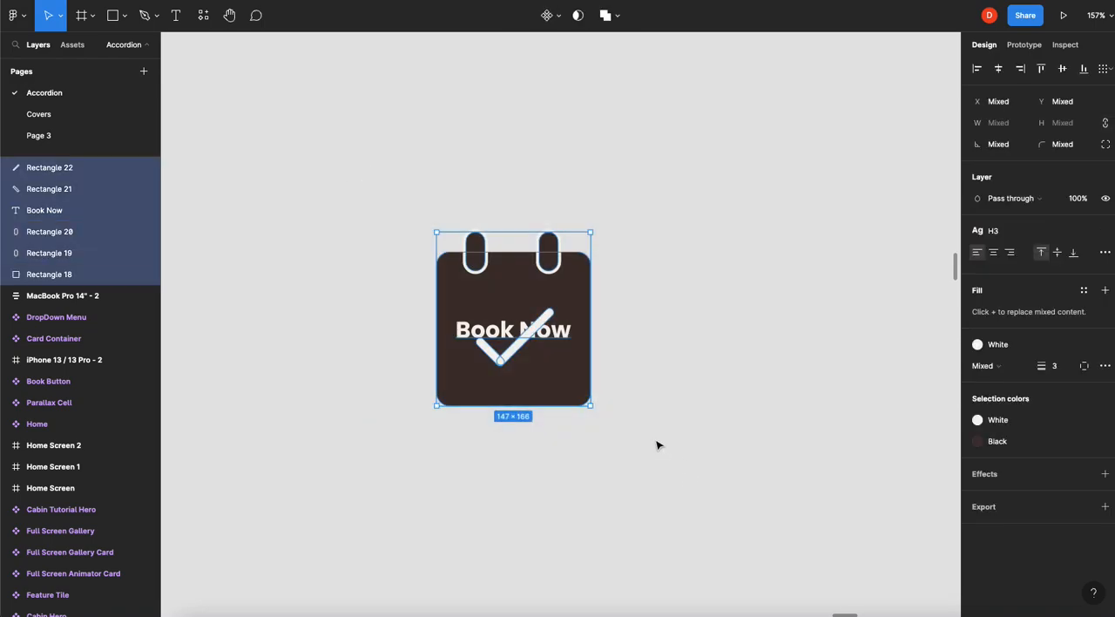
Create the Book Now Tutorial component from the selected calendar shapes.
right_click(513, 318)
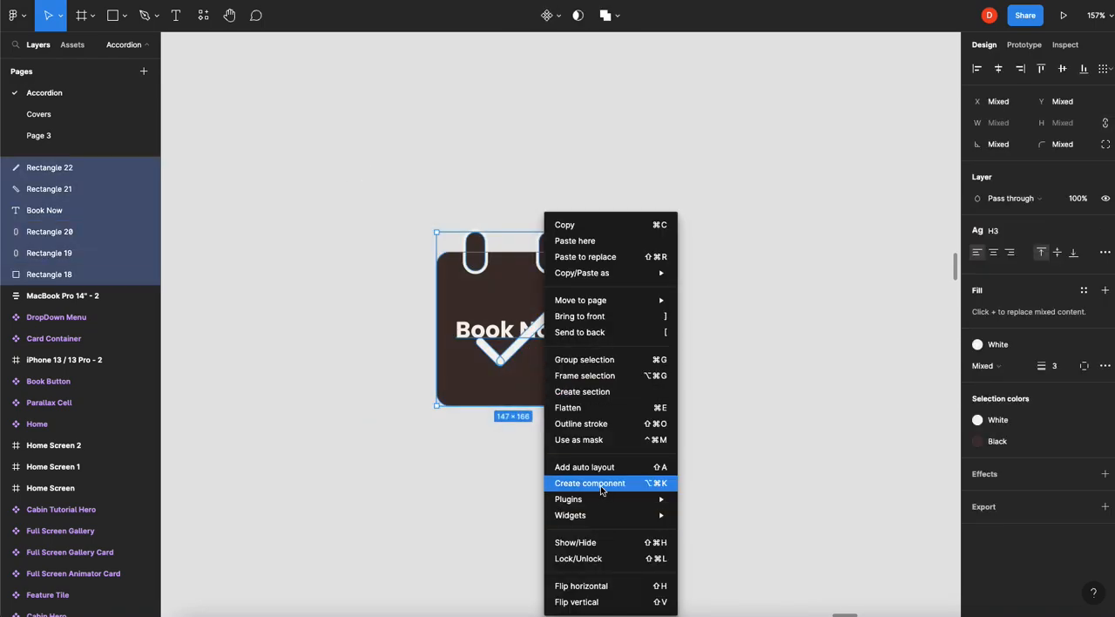
left_click(589, 483)
type("Book Now Tutorial")
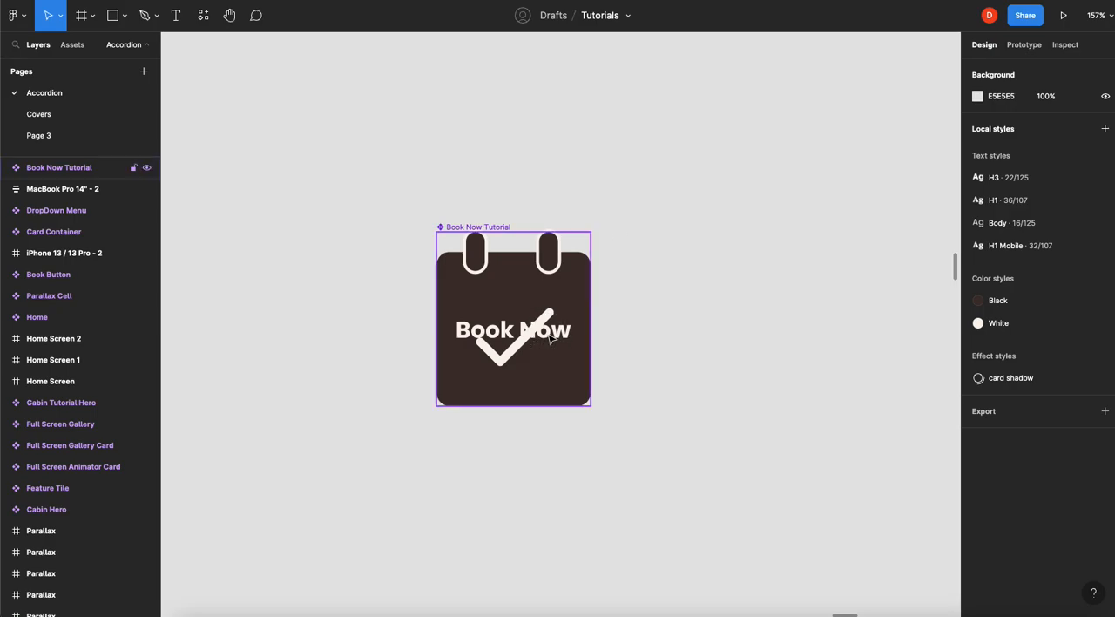
Select the Book Now text, toggle its visibility off and on, and set its opacity to 0%.
left_click(513, 329)
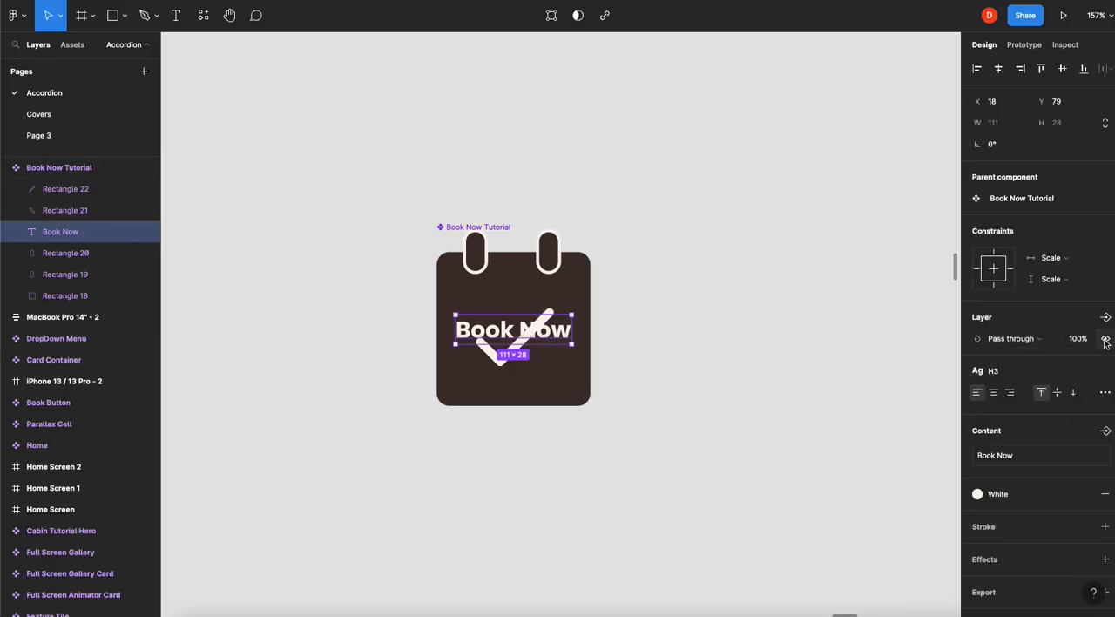
left_click(1104, 338)
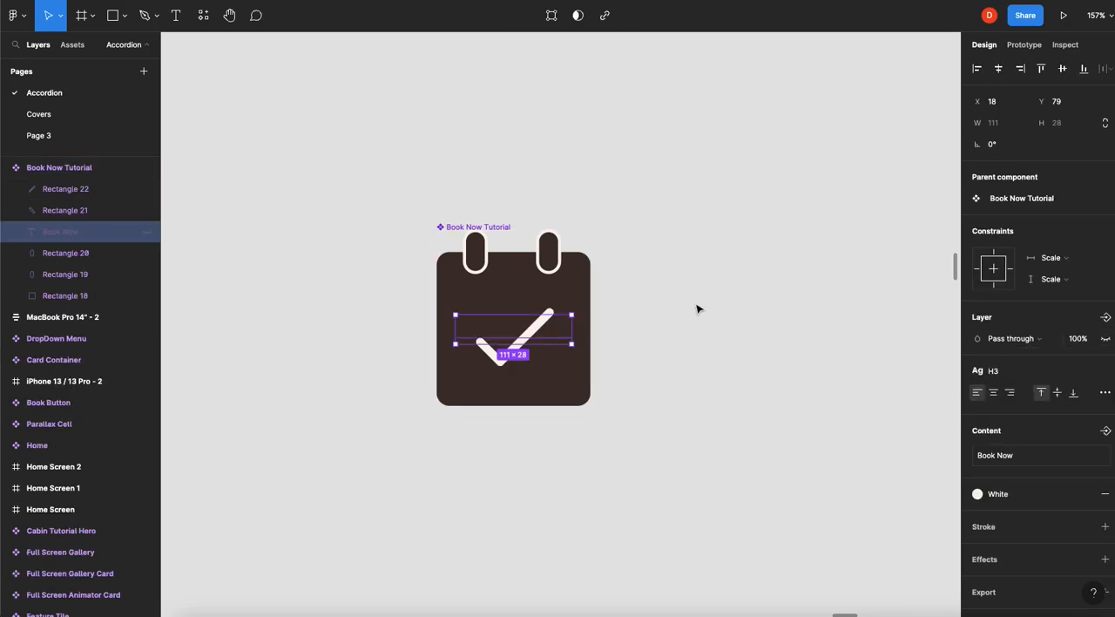
left_click(1078, 338)
type("0")
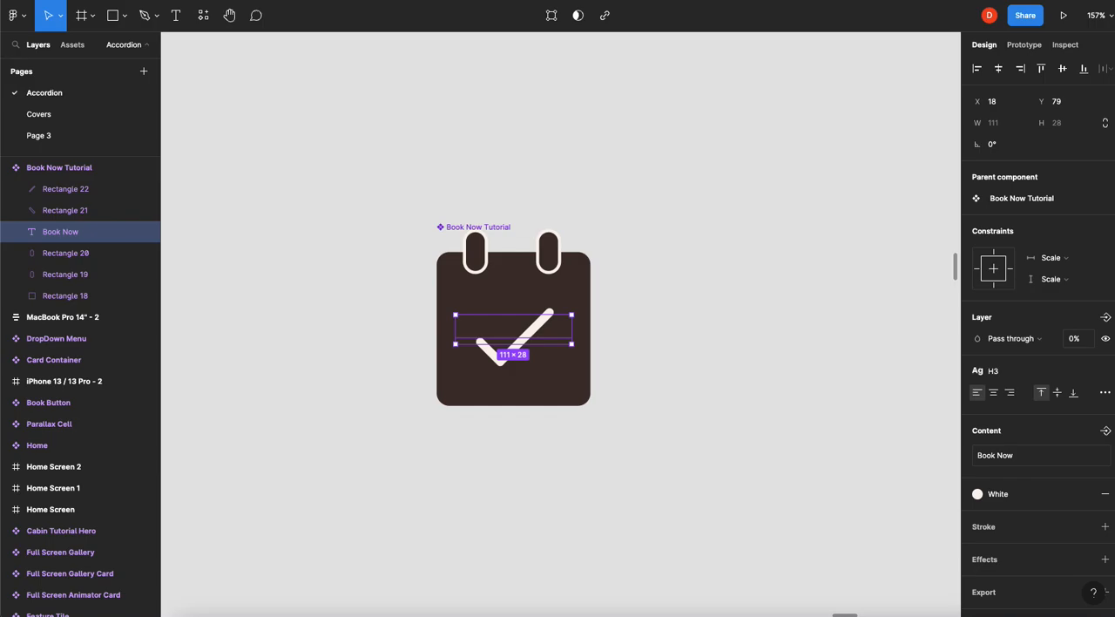
mouse_move(625, 232)
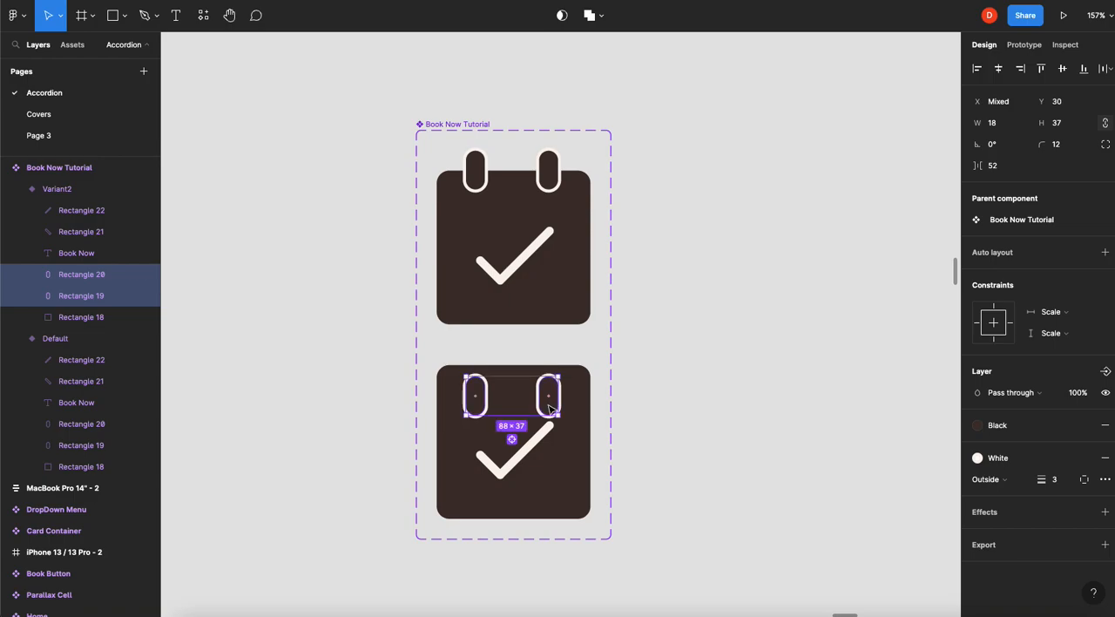
In Variant2, nudge the right ring down and set Rectangles 19 and 20 to 0 opacity.
left_click(548, 397)
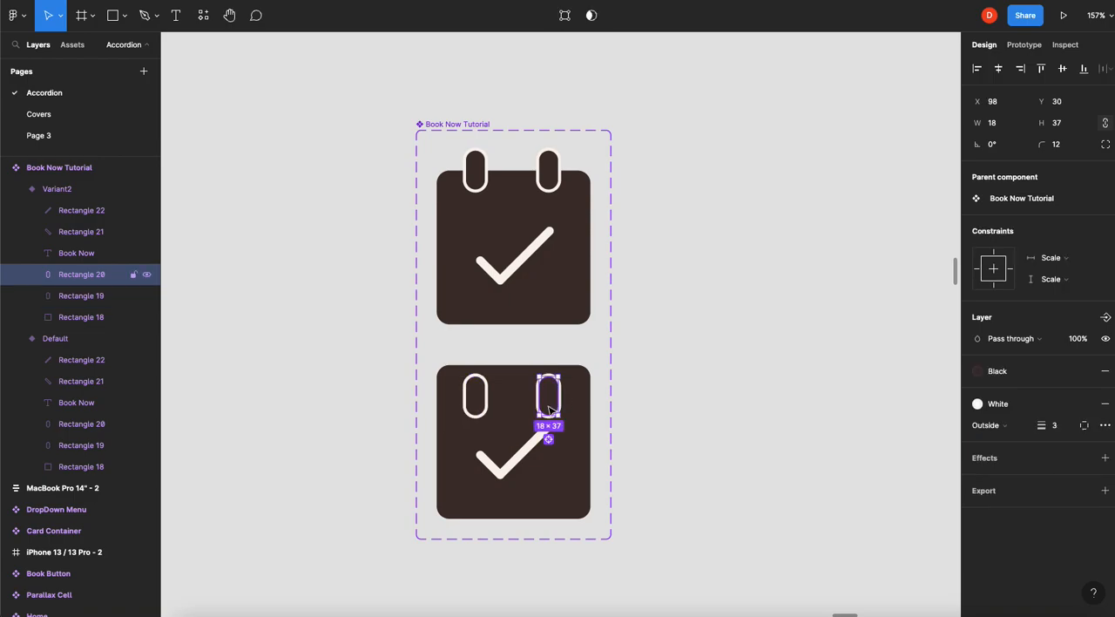
left_click_drag(549, 399, 549, 416)
type("0")
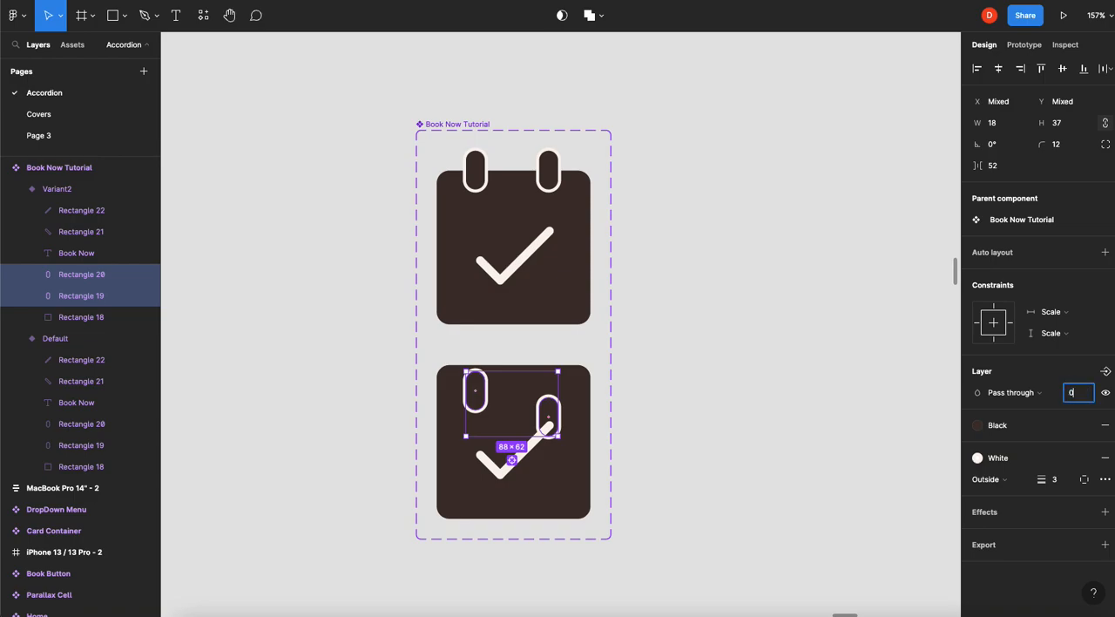
left_click(763, 371)
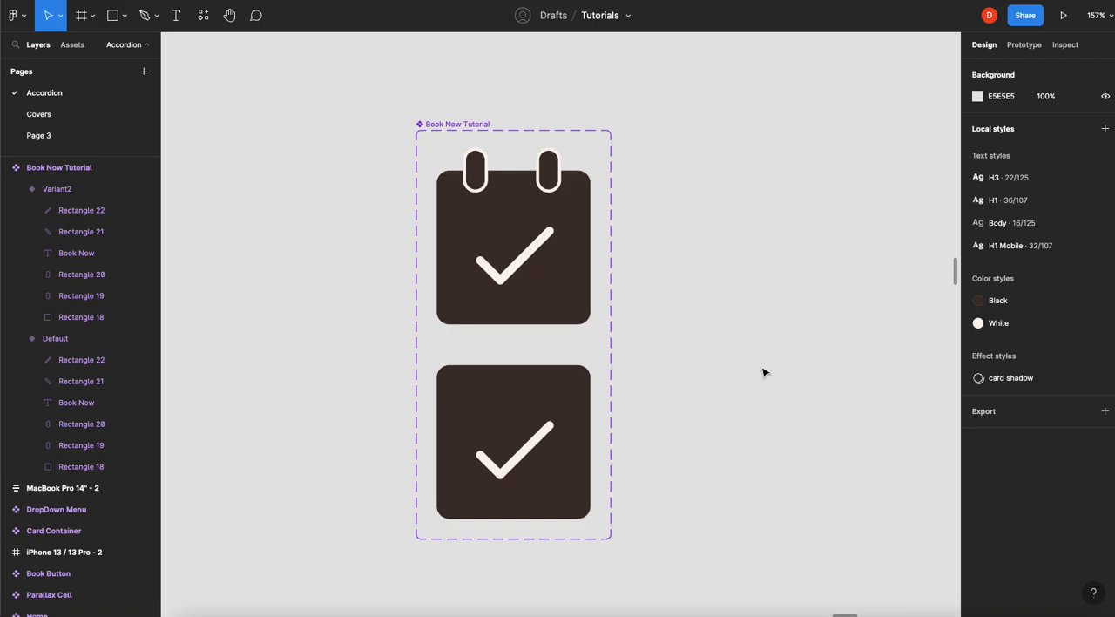
Shrink Rectangle 22 to nothing in Variant2, then add Variant3.
left_click(513, 433)
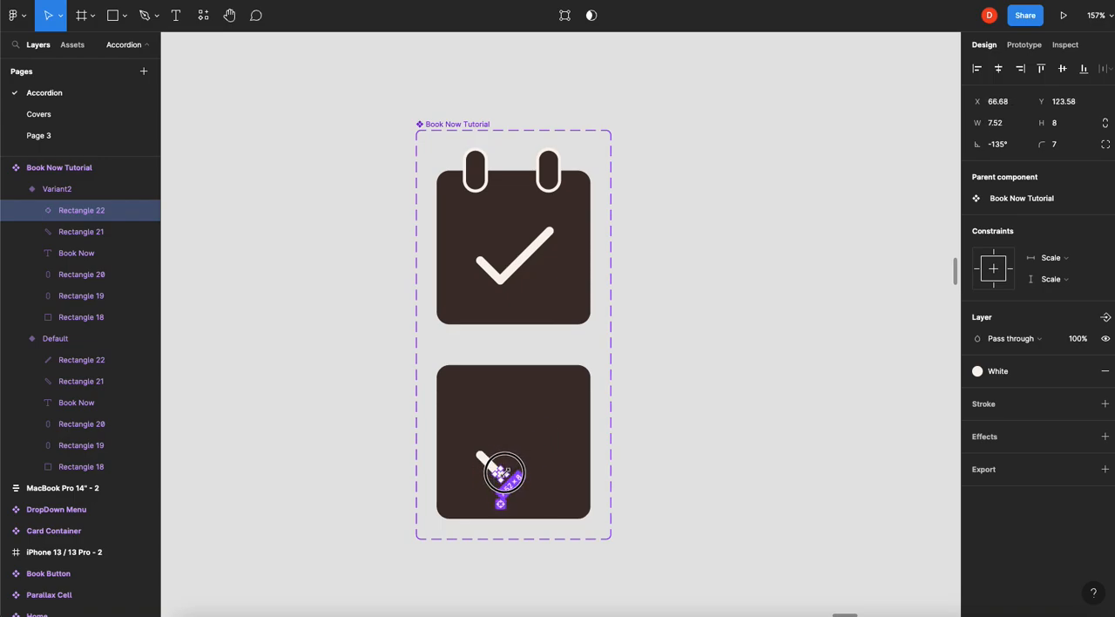
left_click(696, 424)
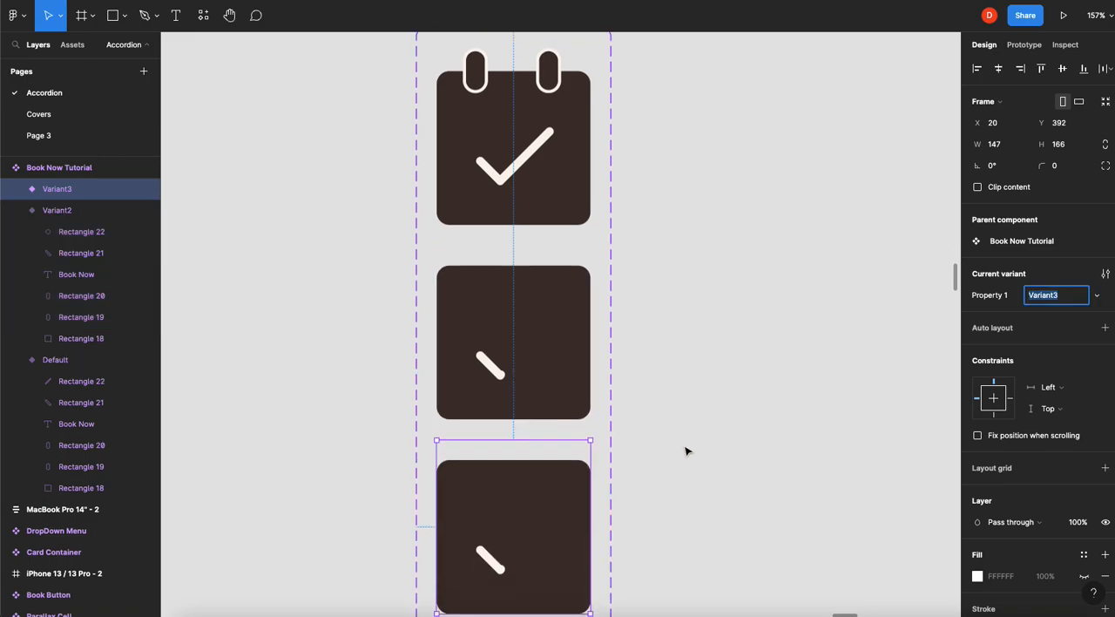
In Variant3, resize Rectangles 21 and 22 down until both checkmark strokes vanish.
scroll("down", 3)
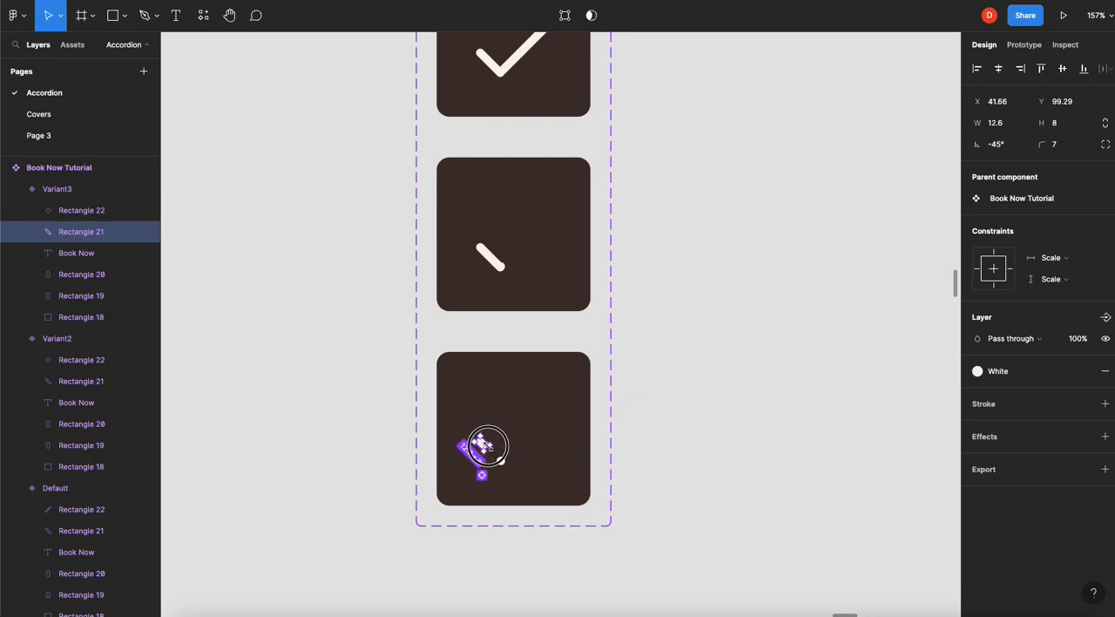
left_click_drag(486, 448, 475, 462)
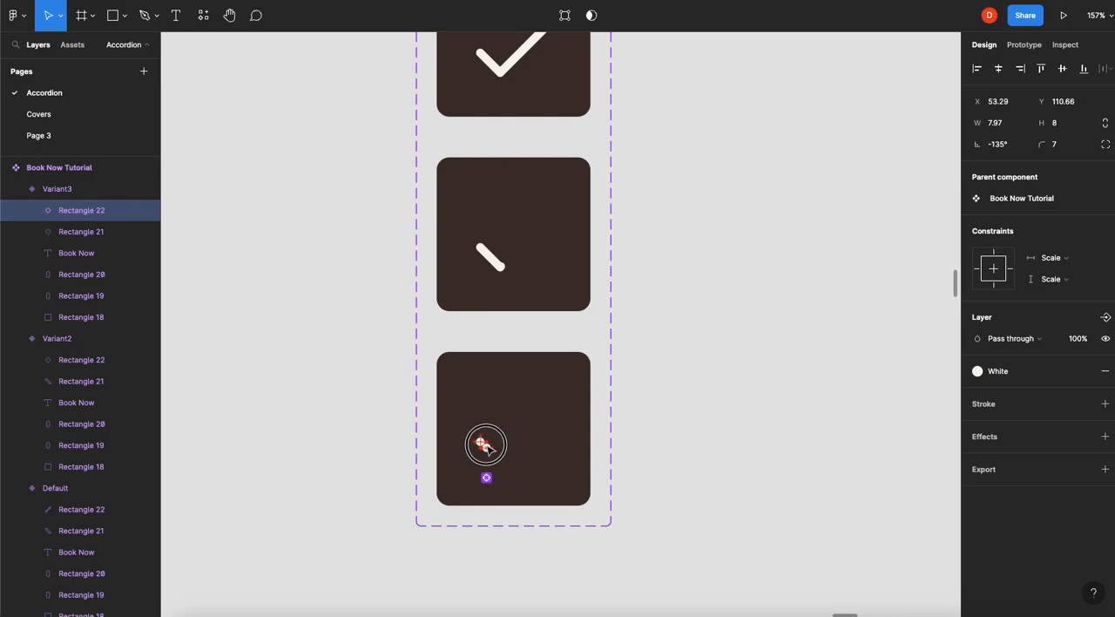
left_click_drag(486, 446, 481, 441)
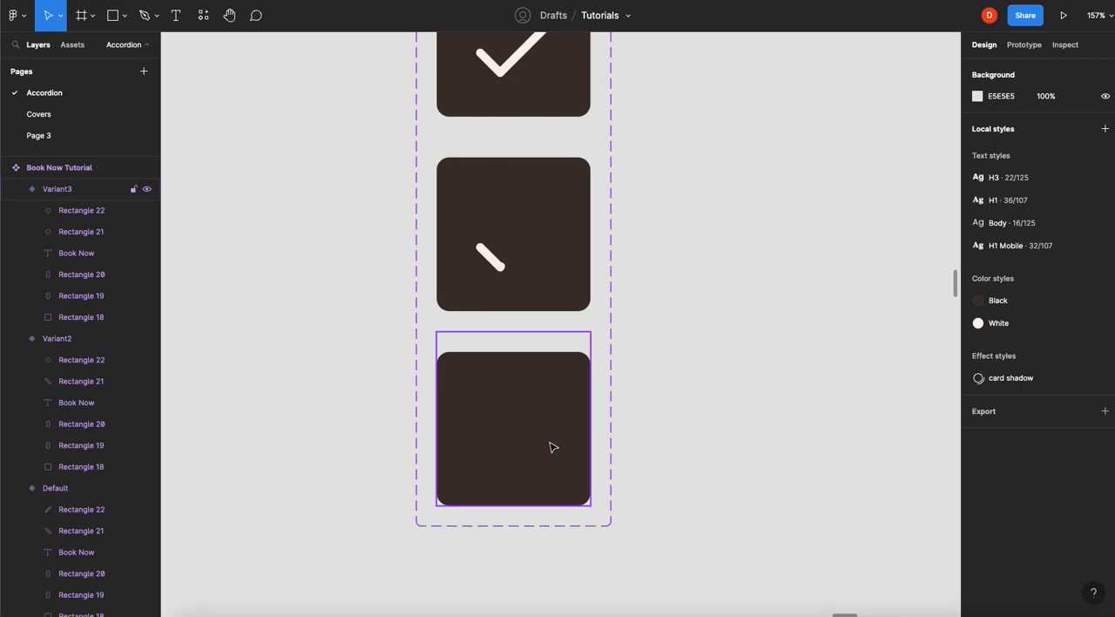
Add Variant4 and squash its Rectangle 18 into a 147×45 bar.
left_click(513, 427)
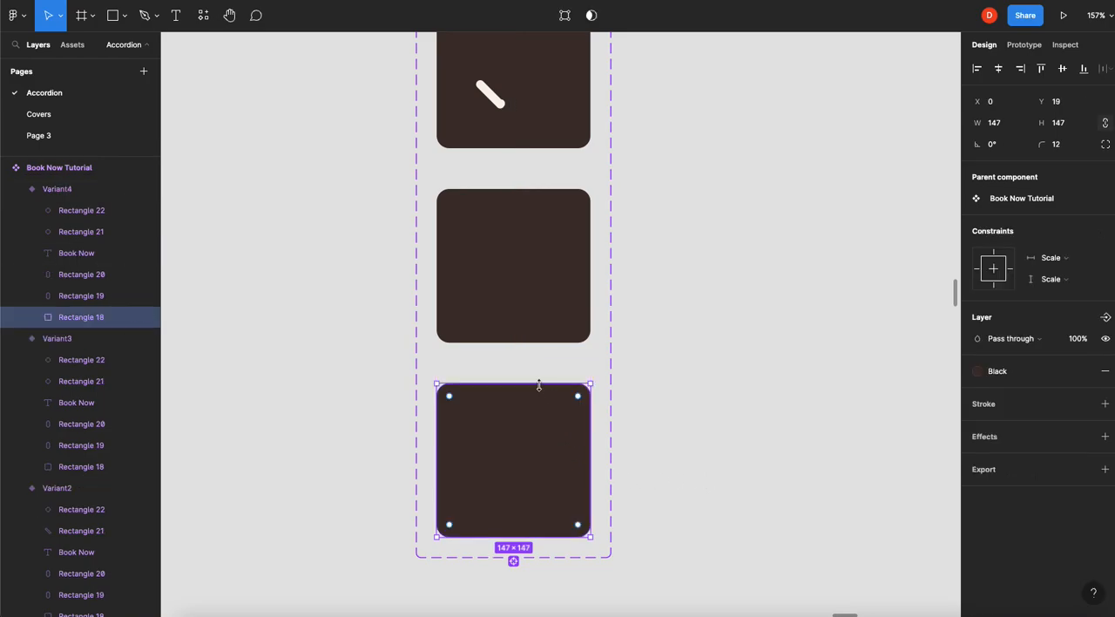
left_click_drag(539, 383, 538, 436)
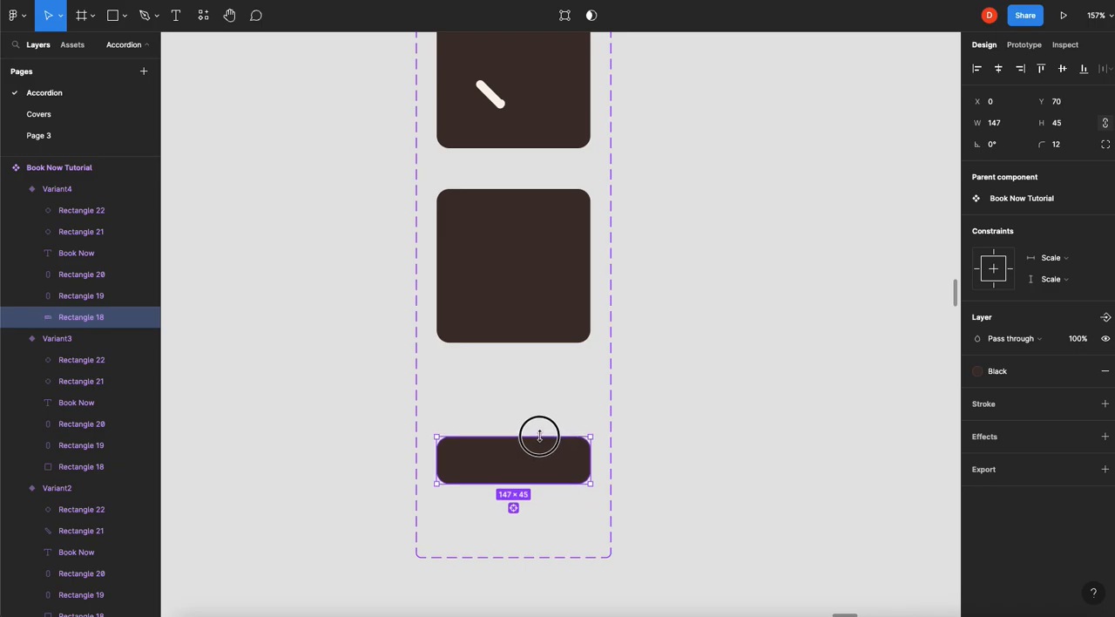
left_click_drag(538, 436, 539, 430)
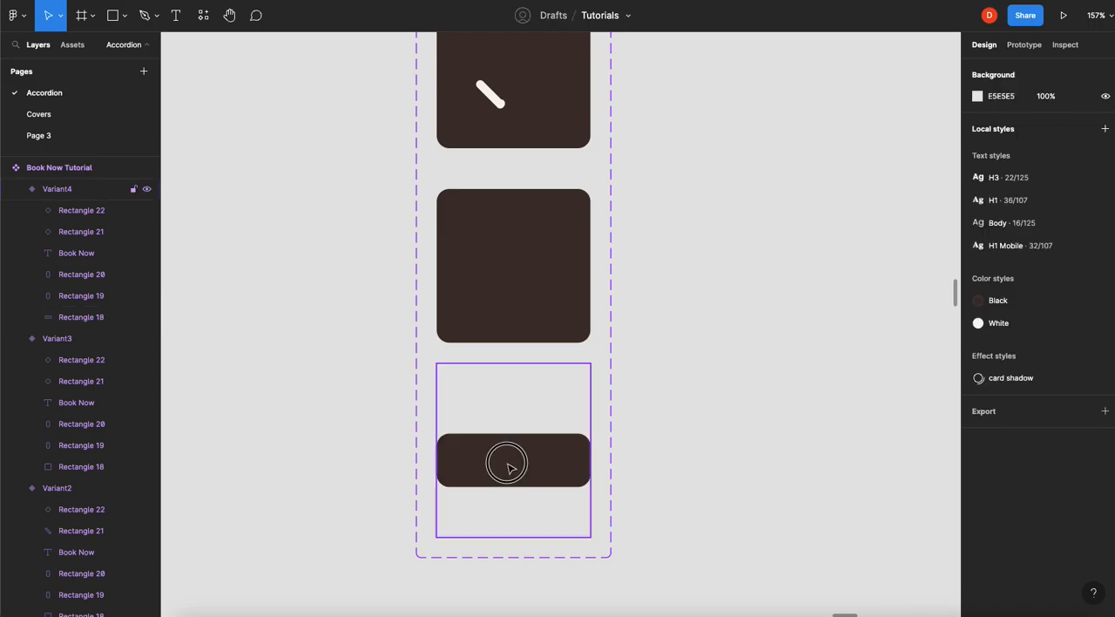
Add Variant5 after Variant4, showing the Book Now text at 100% opacity.
left_click(513, 461)
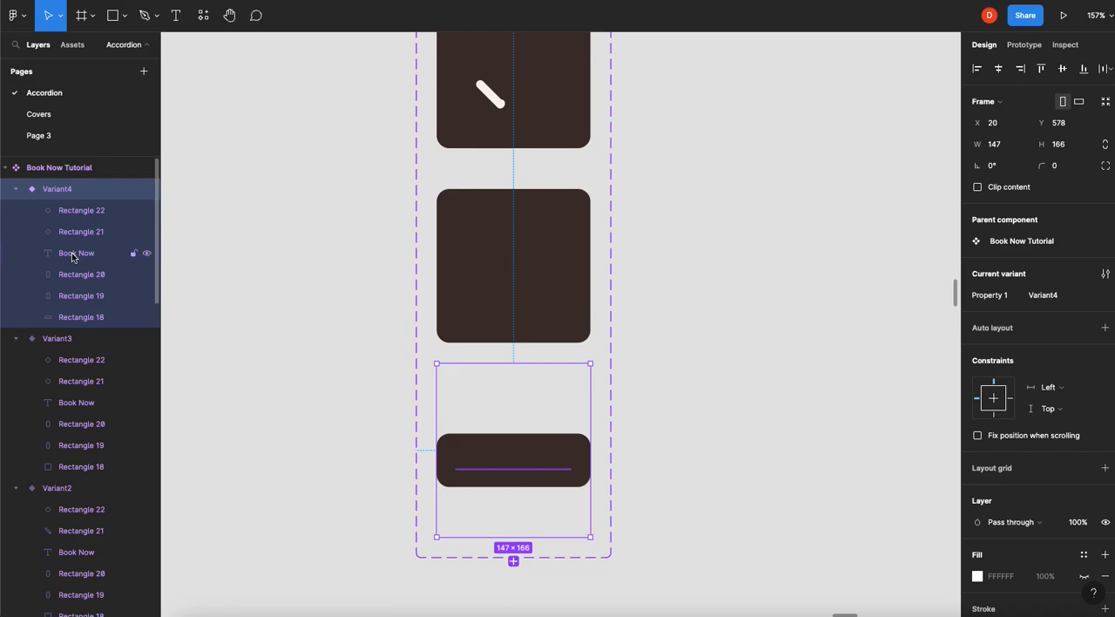
left_click(76, 252)
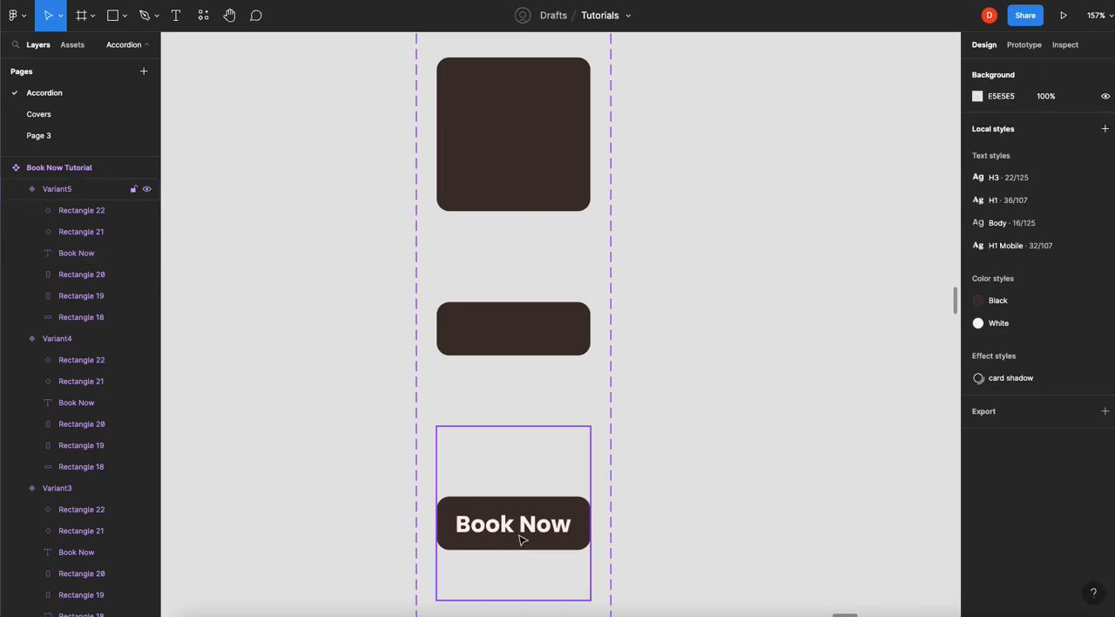
scroll("down", 3)
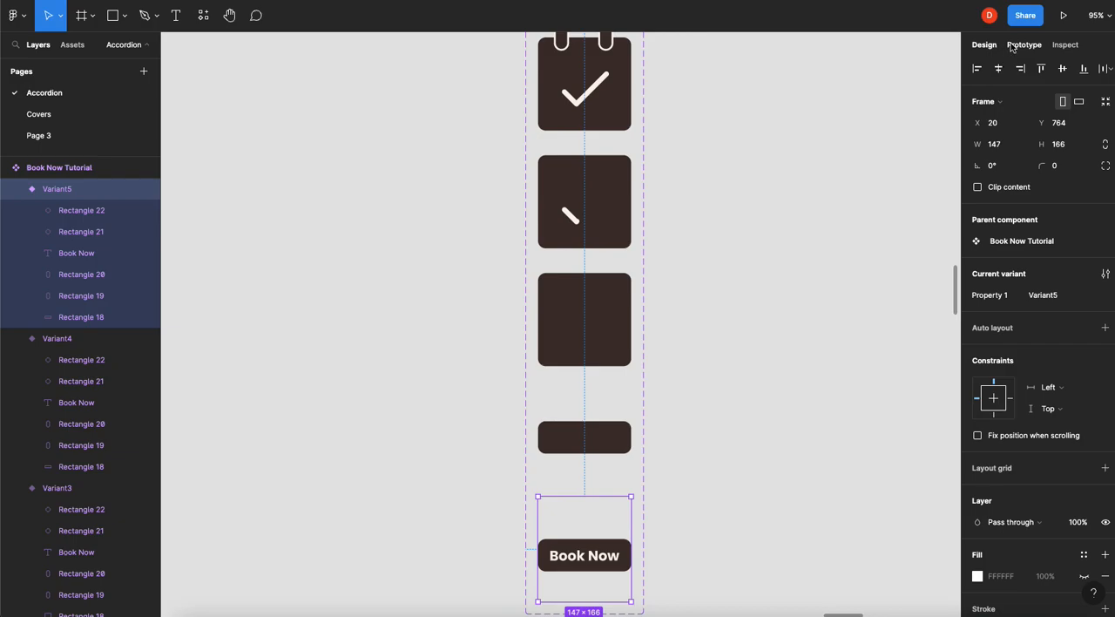
Give Variant4 an interaction that changes it to Variant3 after a 1 ms delay.
left_click(1024, 45)
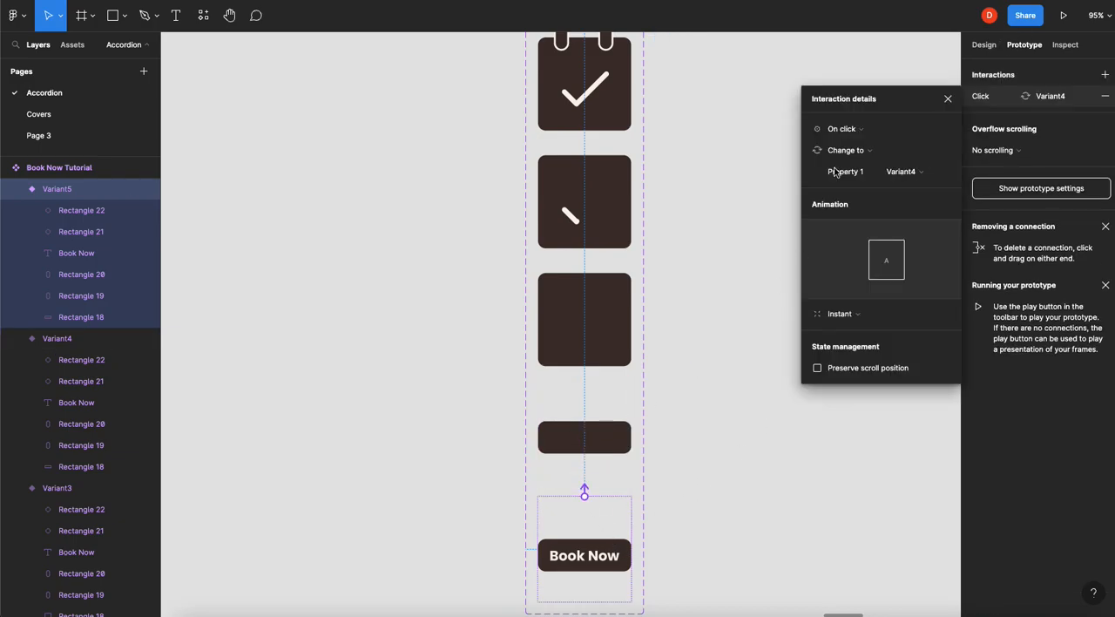
left_click(839, 314)
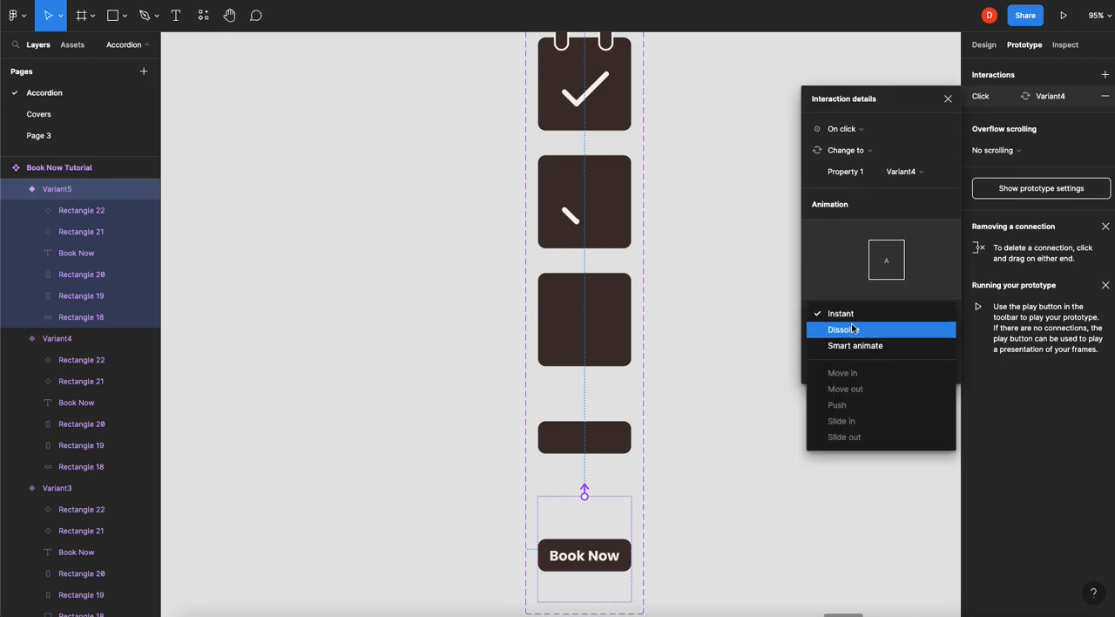
left_click(842, 329)
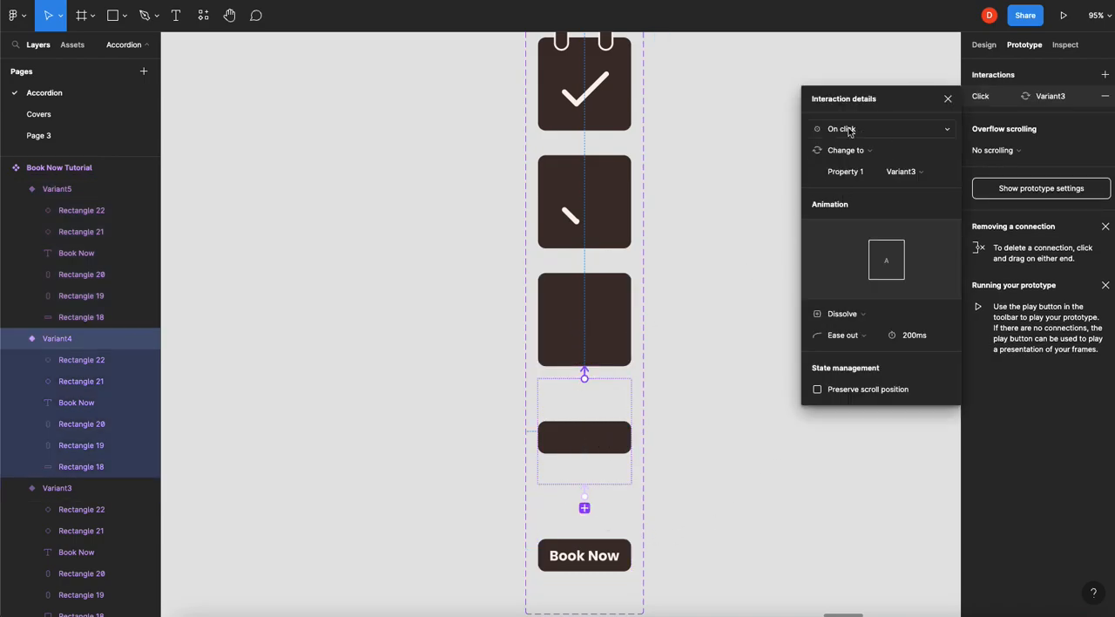
left_click(880, 128)
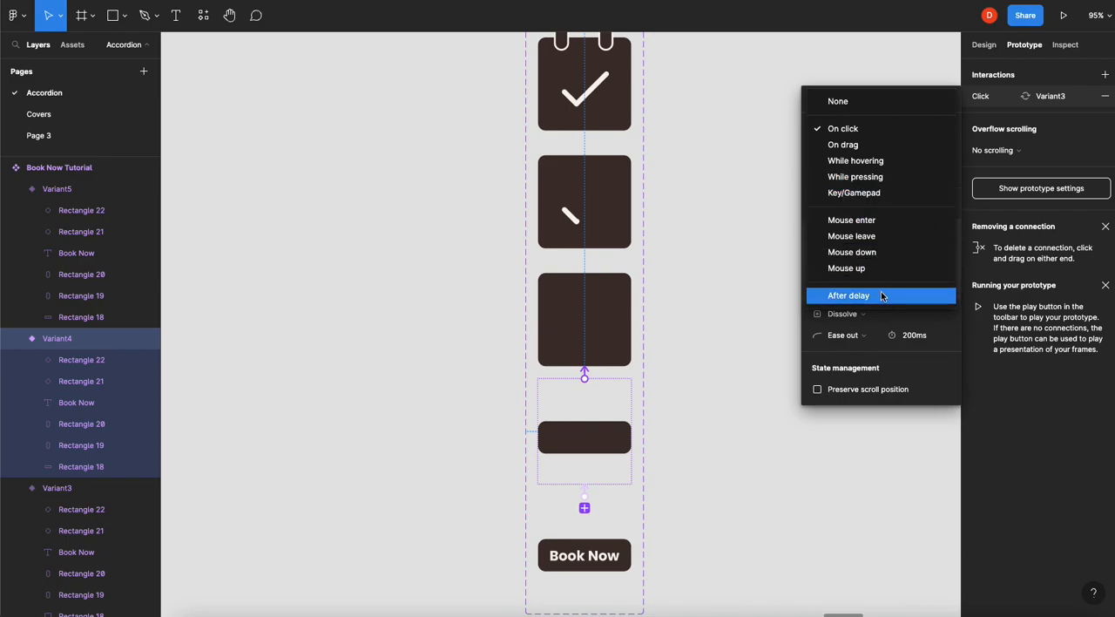
left_click(848, 296)
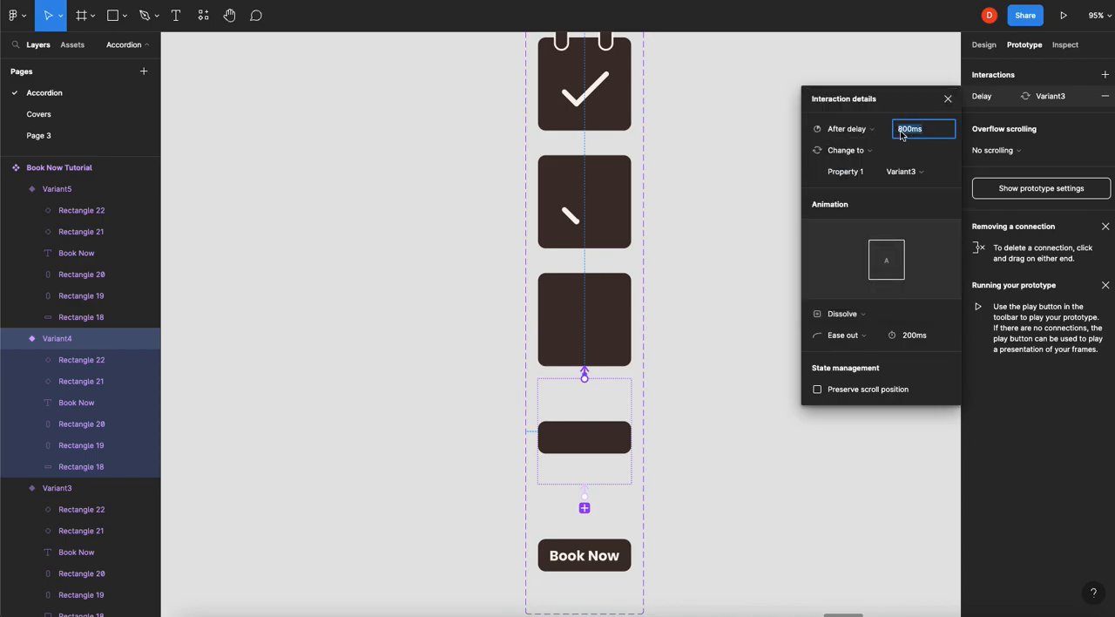
type("1ms")
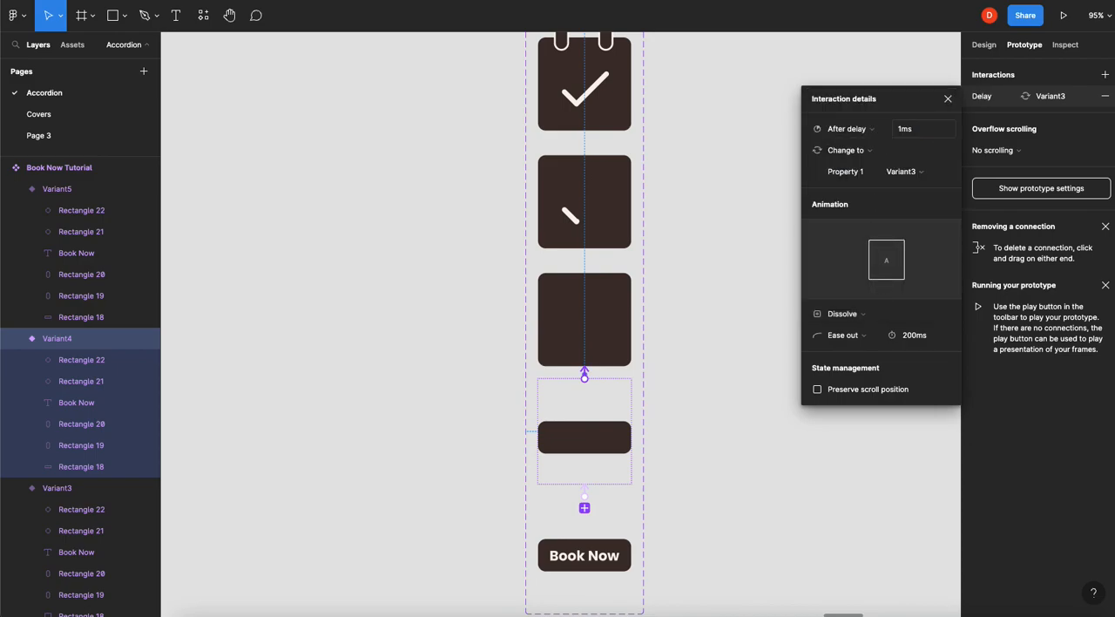
mouse_move(887, 144)
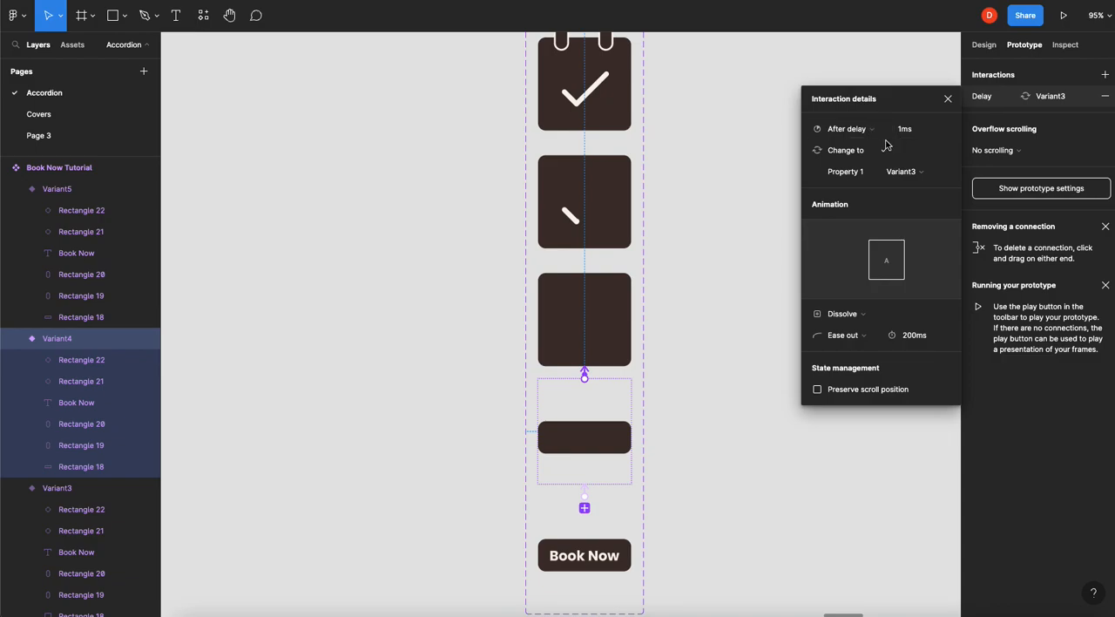
Make that transition Smart animate with Quick spring easing.
left_click(842, 314)
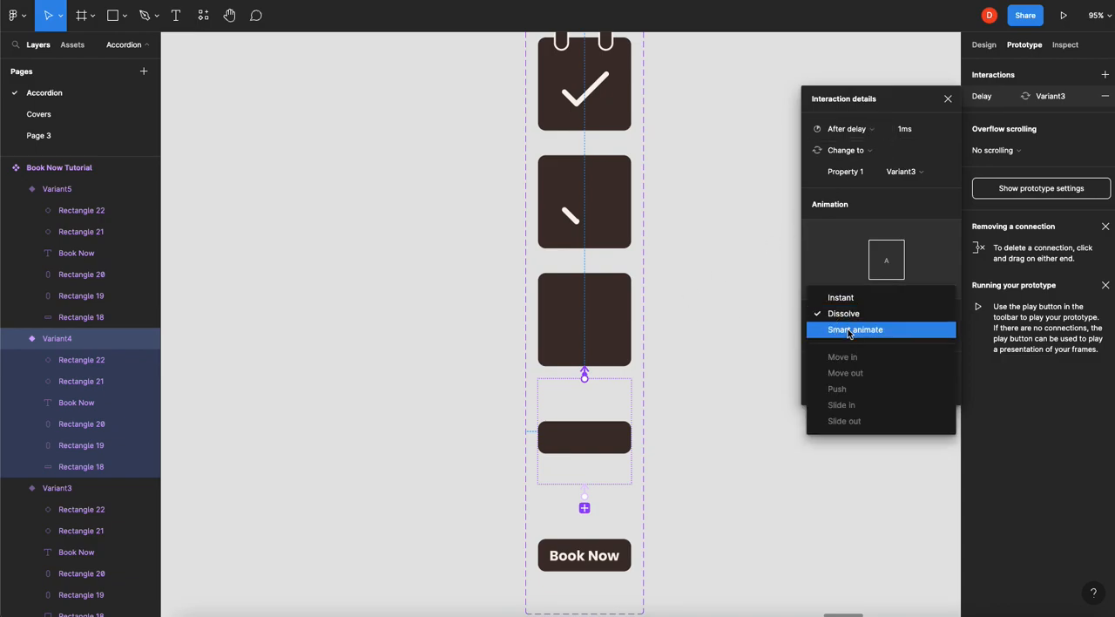
left_click(854, 329)
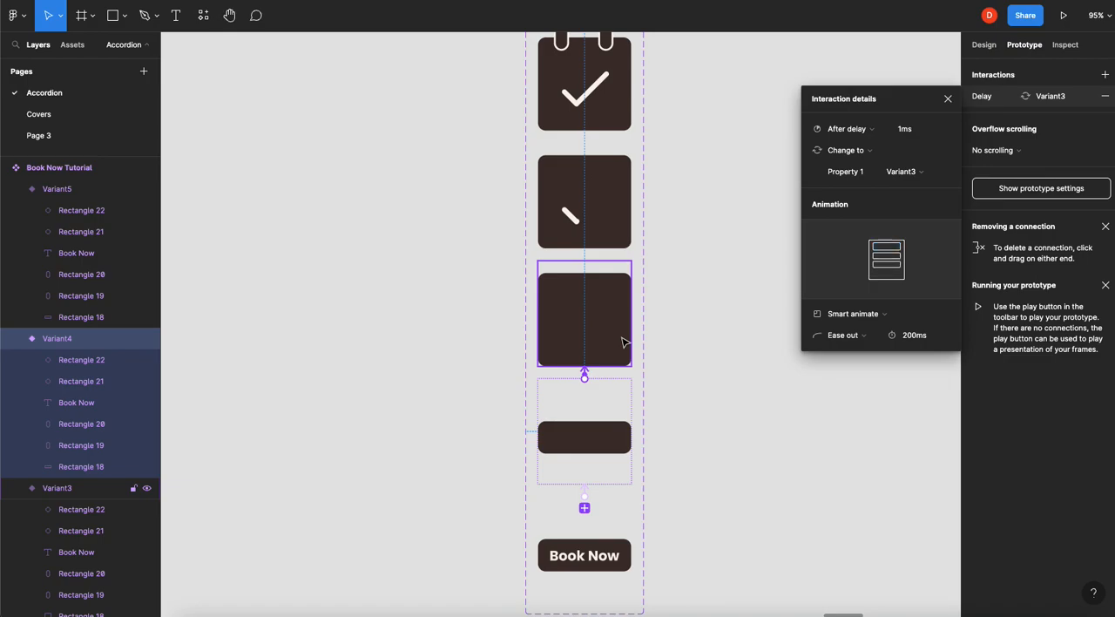
left_click(843, 334)
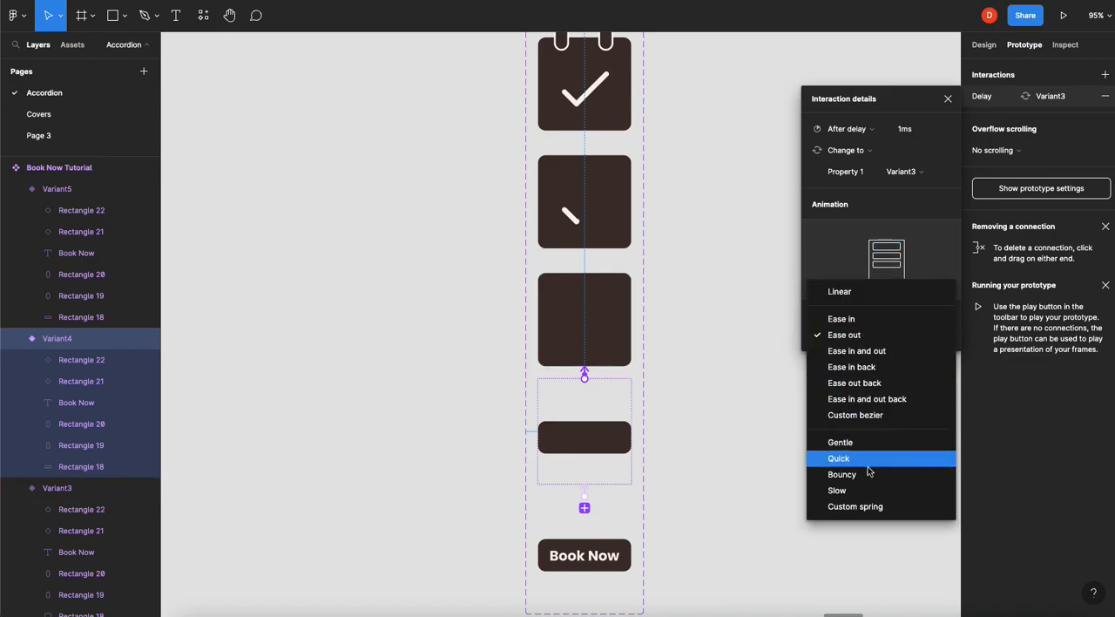
left_click(841, 474)
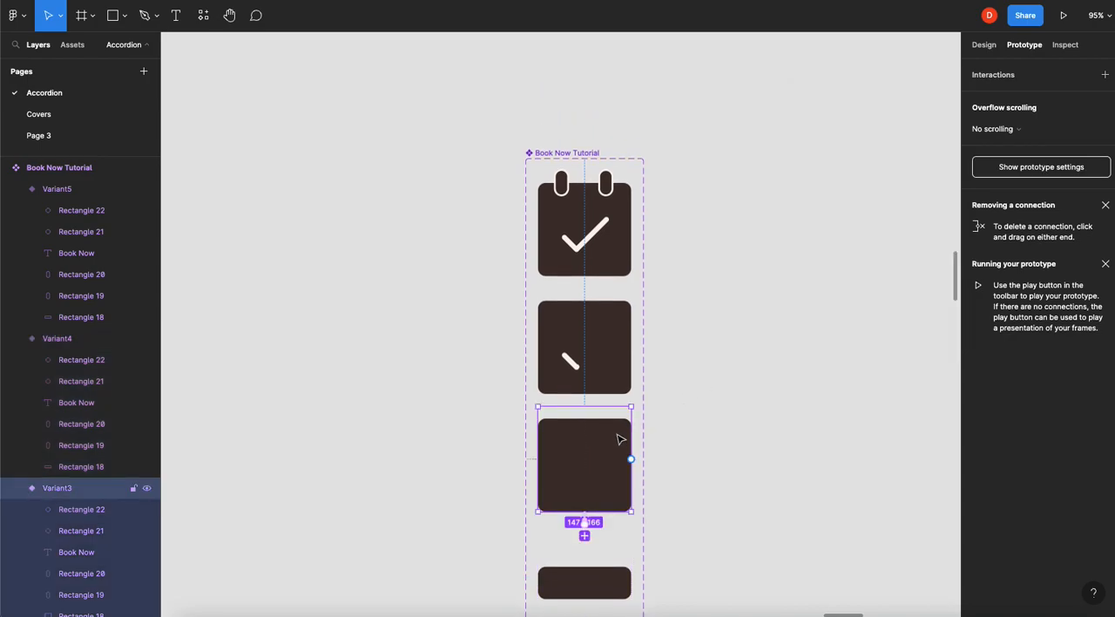
Set Variant3 to After delay with Ease in and out, and Variant2 to After delay.
left_click(584, 344)
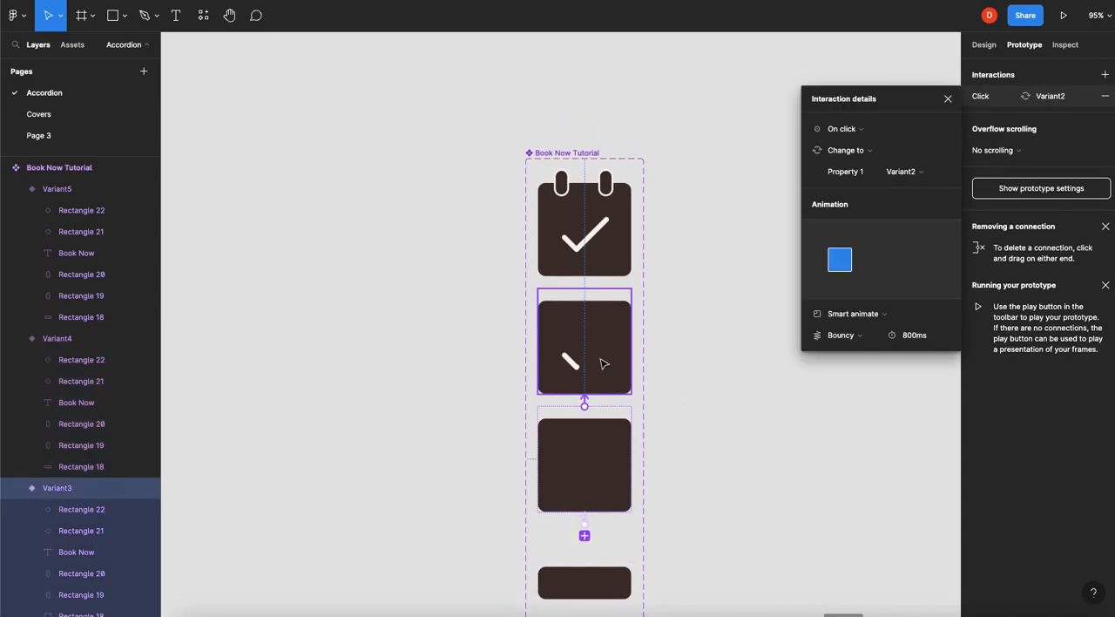
left_click(841, 128)
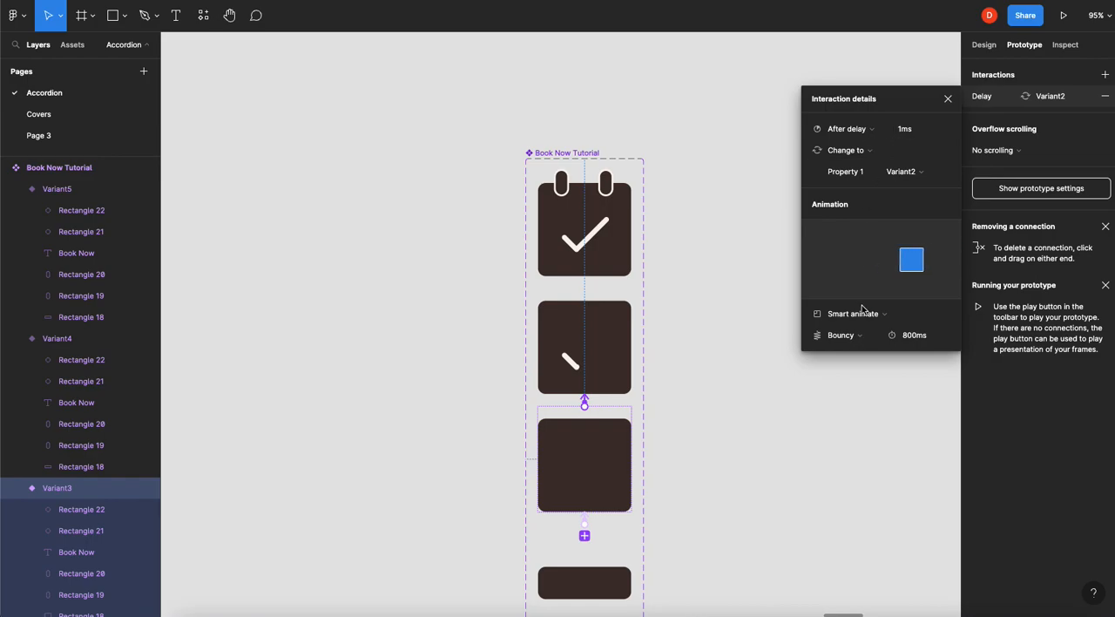
left_click(841, 335)
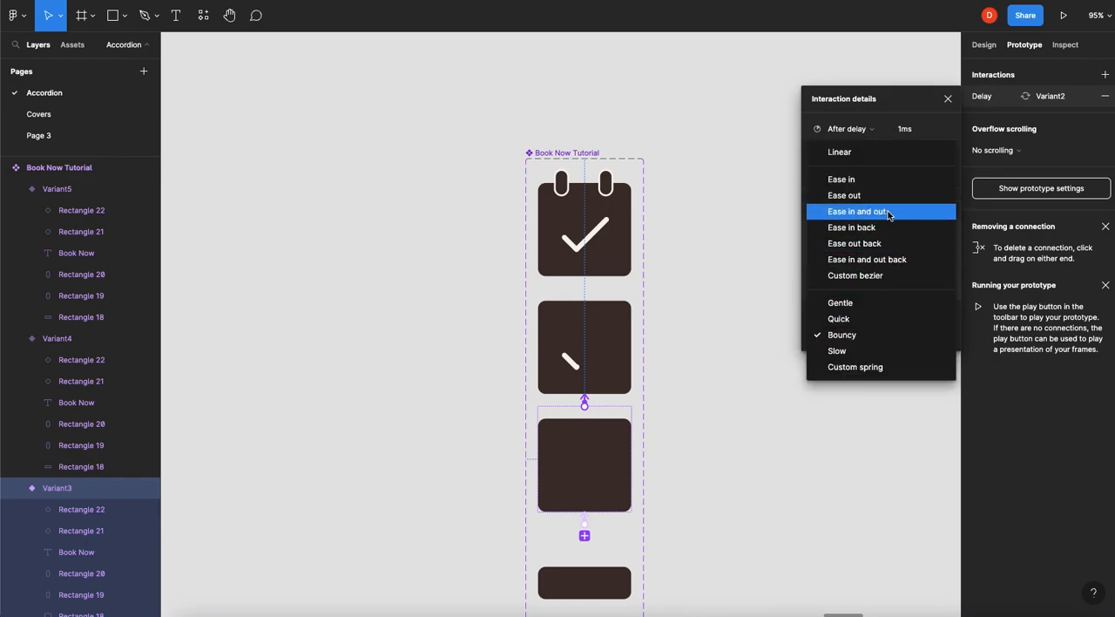
left_click(859, 211)
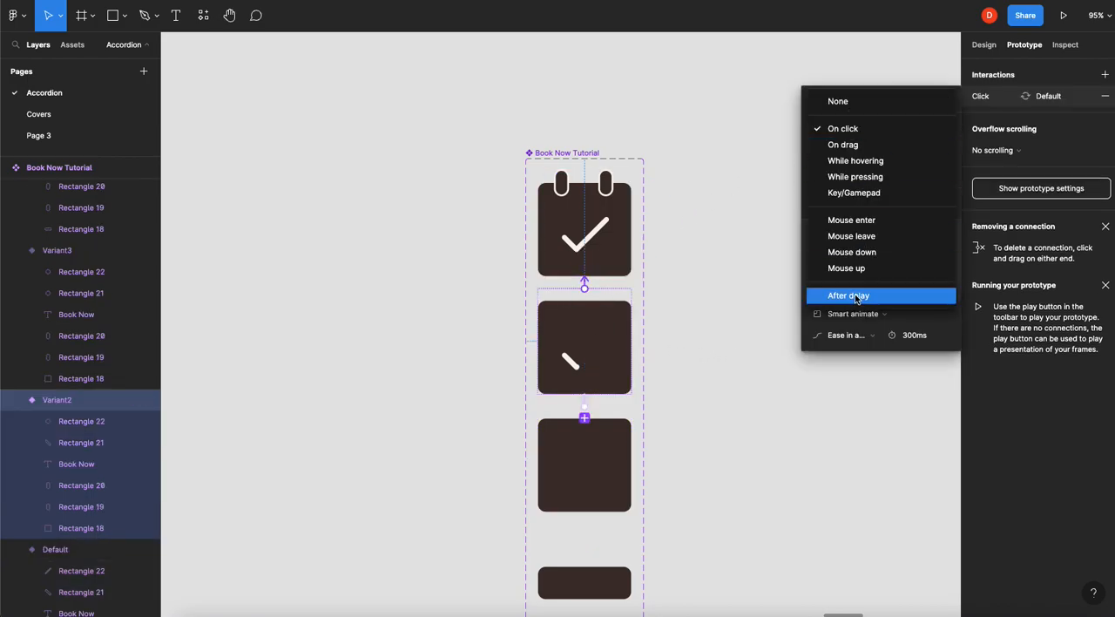
left_click(848, 295)
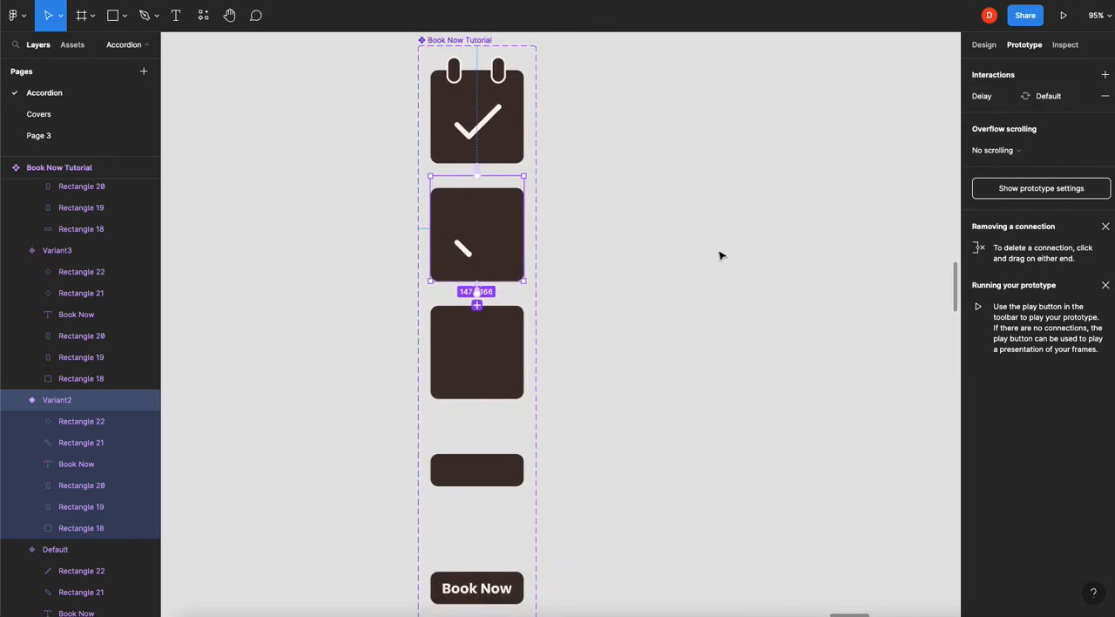
left_click(82, 15)
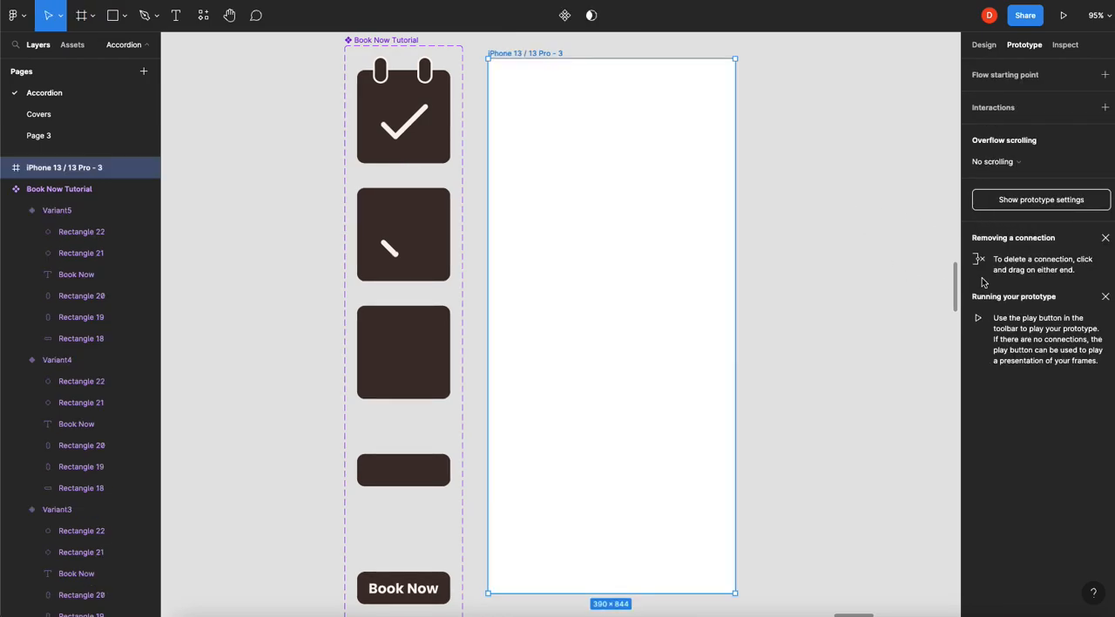
Fill the phone frame cream and center a Book Now Tutorial instance inside it.
left_click(984, 45)
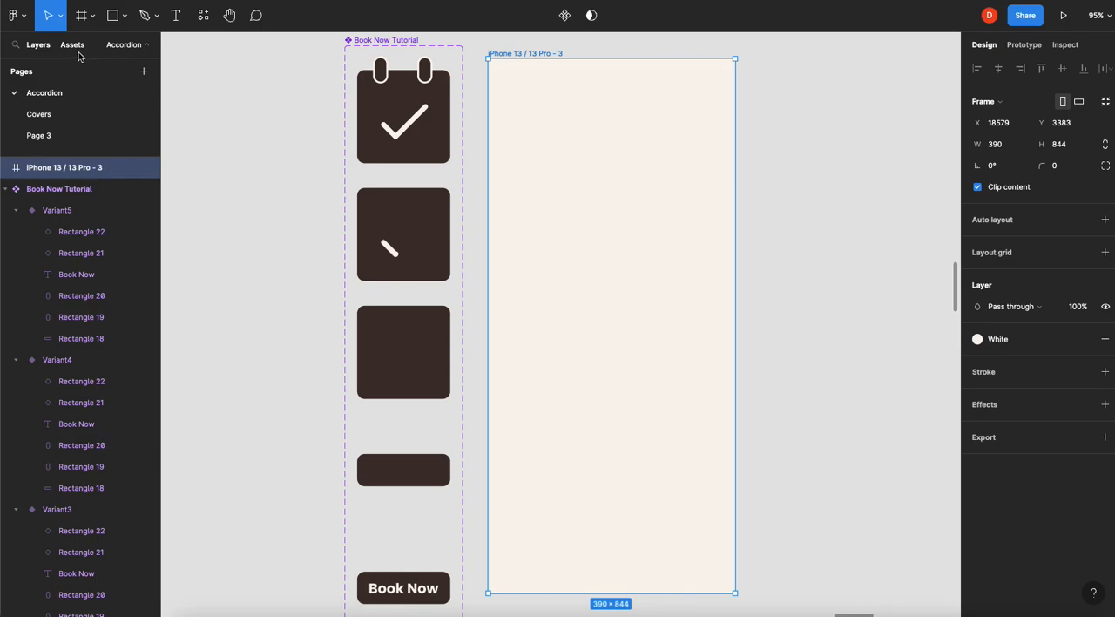
left_click(72, 44)
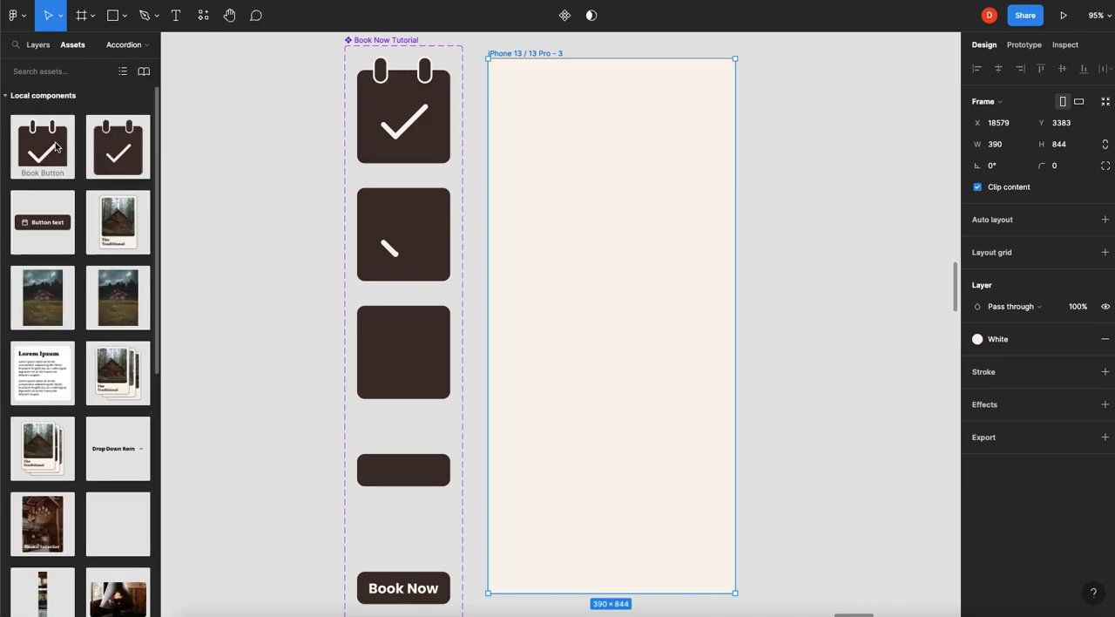
left_click_drag(42, 146, 565, 178)
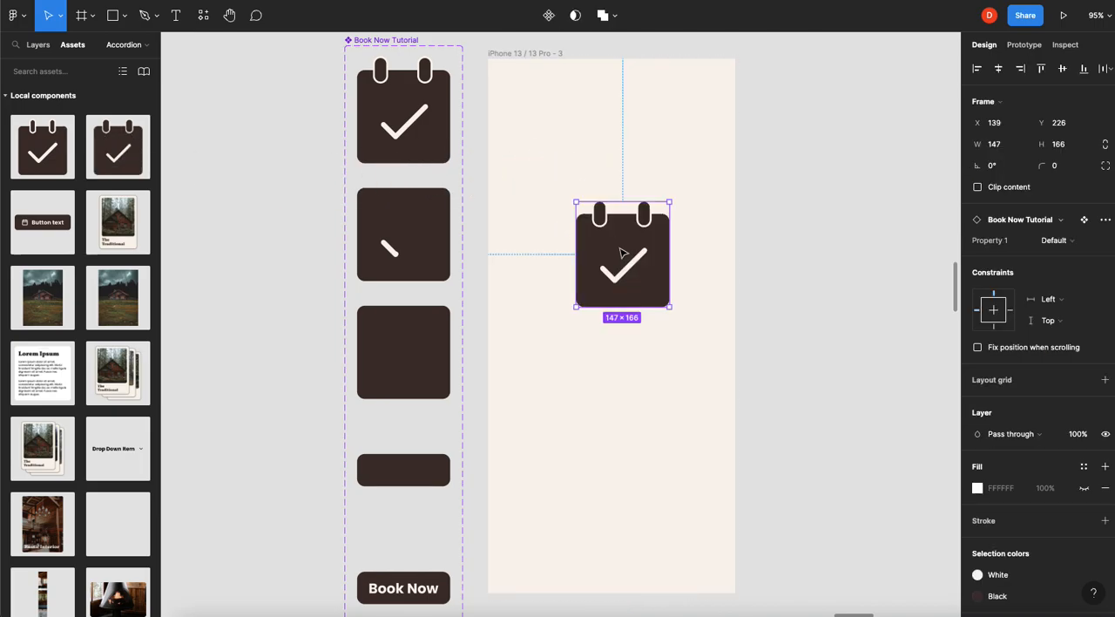
left_click_drag(622, 252, 609, 328)
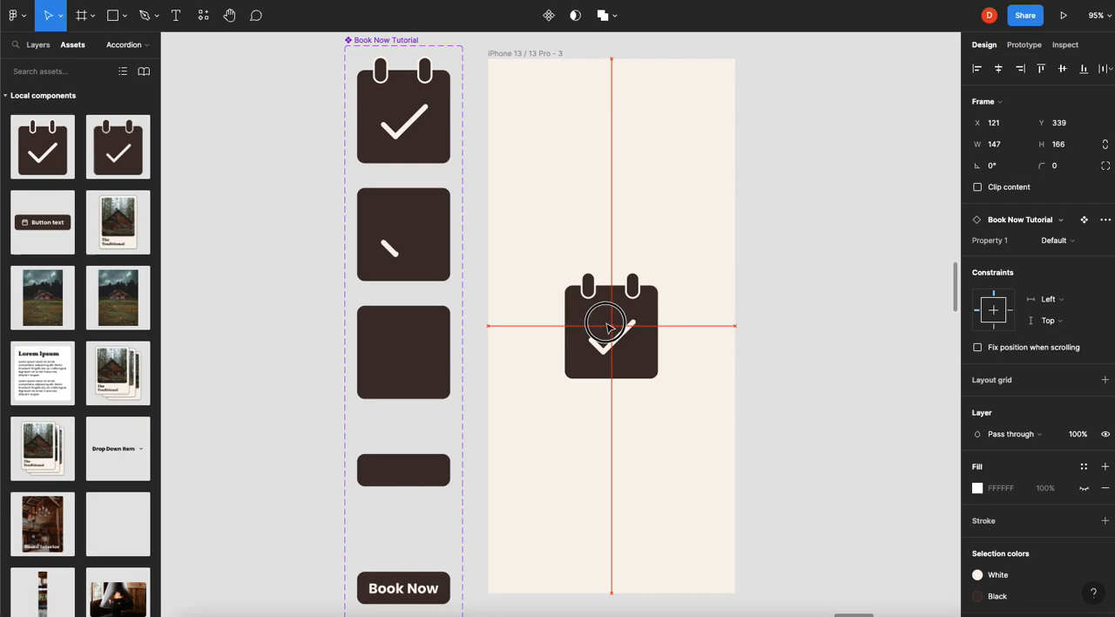
Switch the instance's Property 1 to Variant5.
left_click(1056, 240)
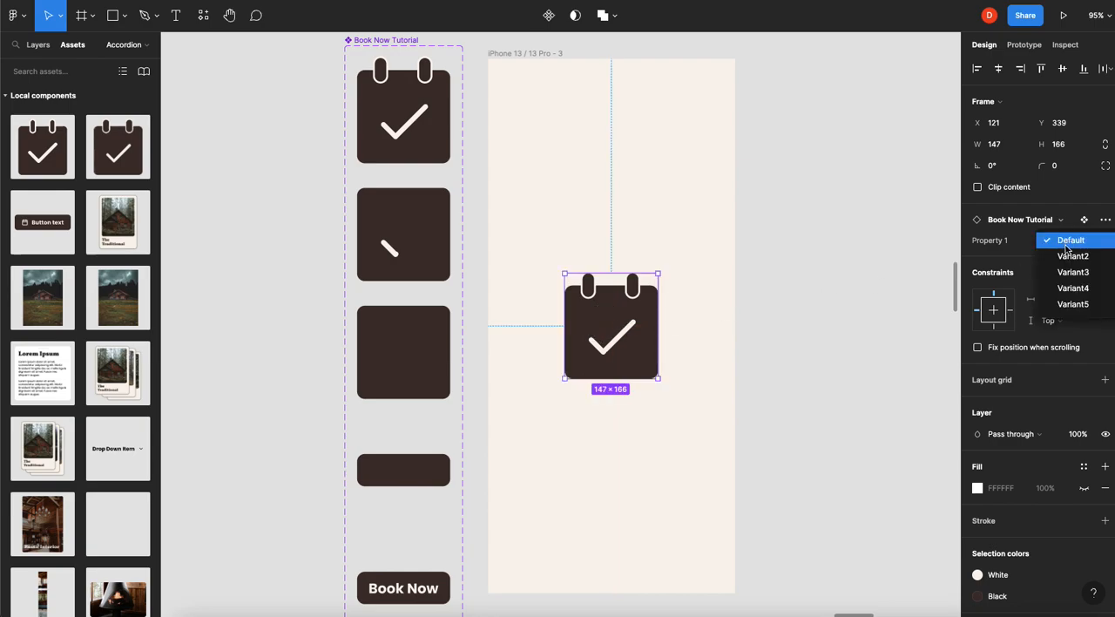
left_click(1072, 303)
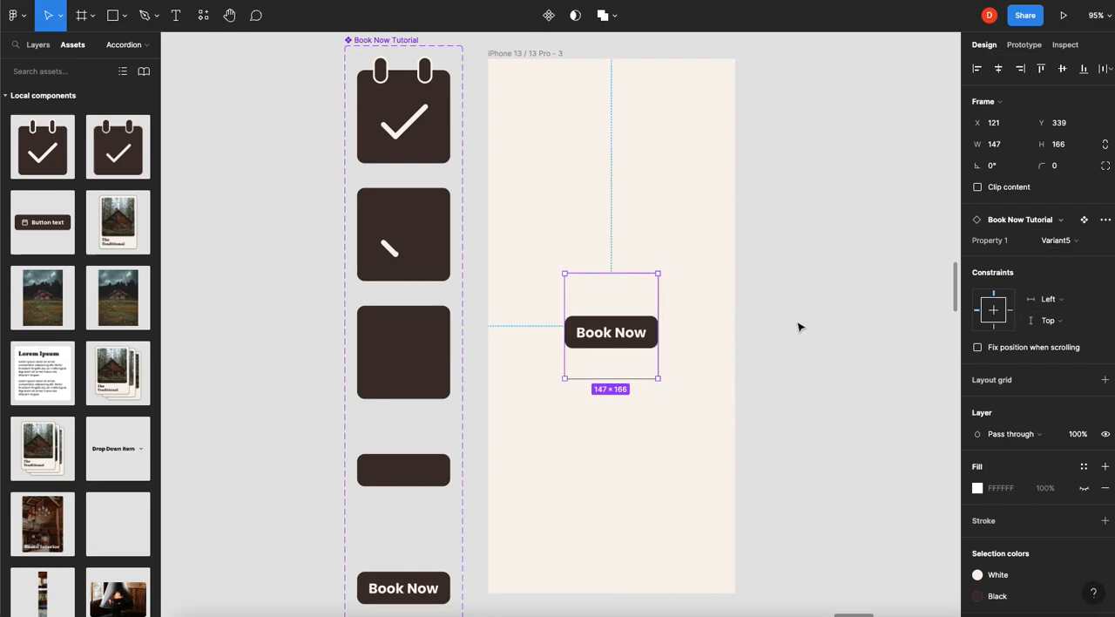
left_click(403, 346)
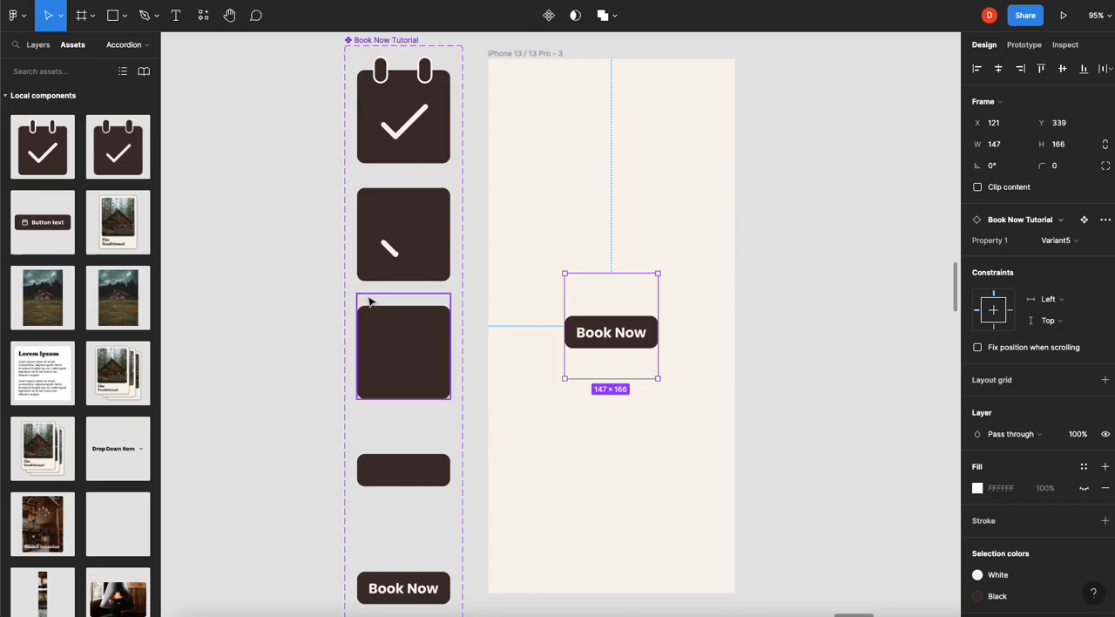
mouse_move(475, 305)
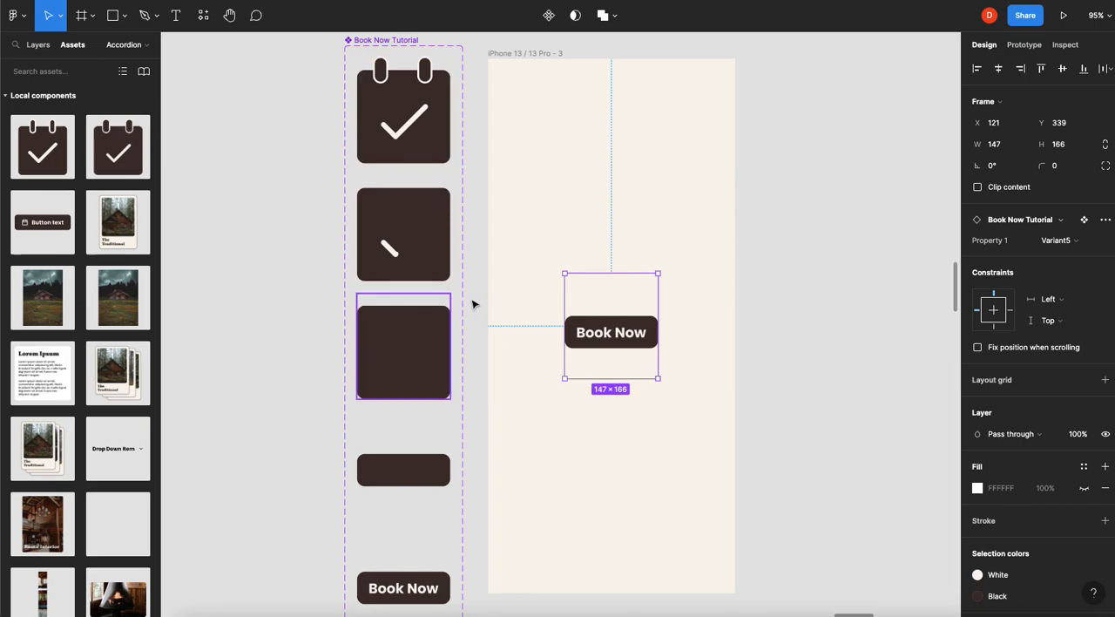
scroll("up", 3)
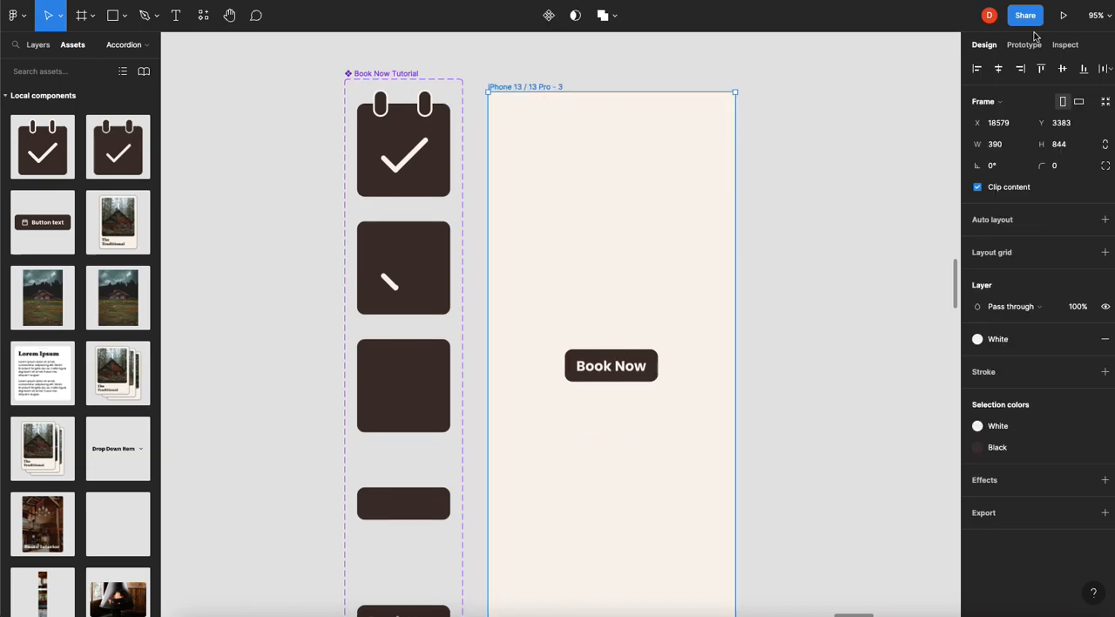
Set the iPhone frame as Flow 5's starting point and present the prototype.
left_click(1024, 45)
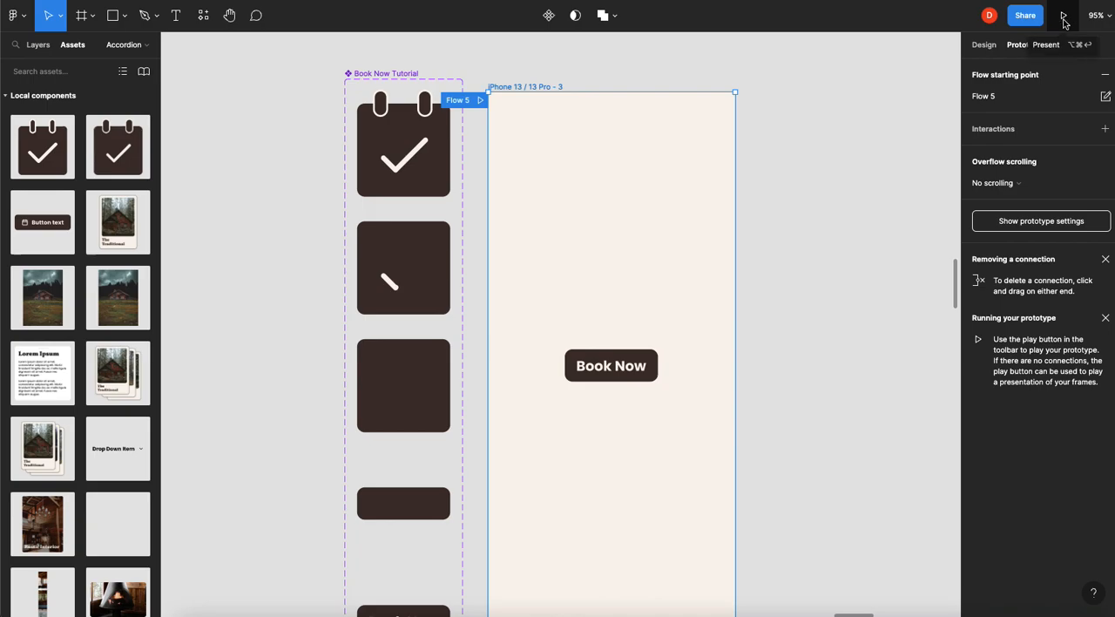
left_click(1063, 15)
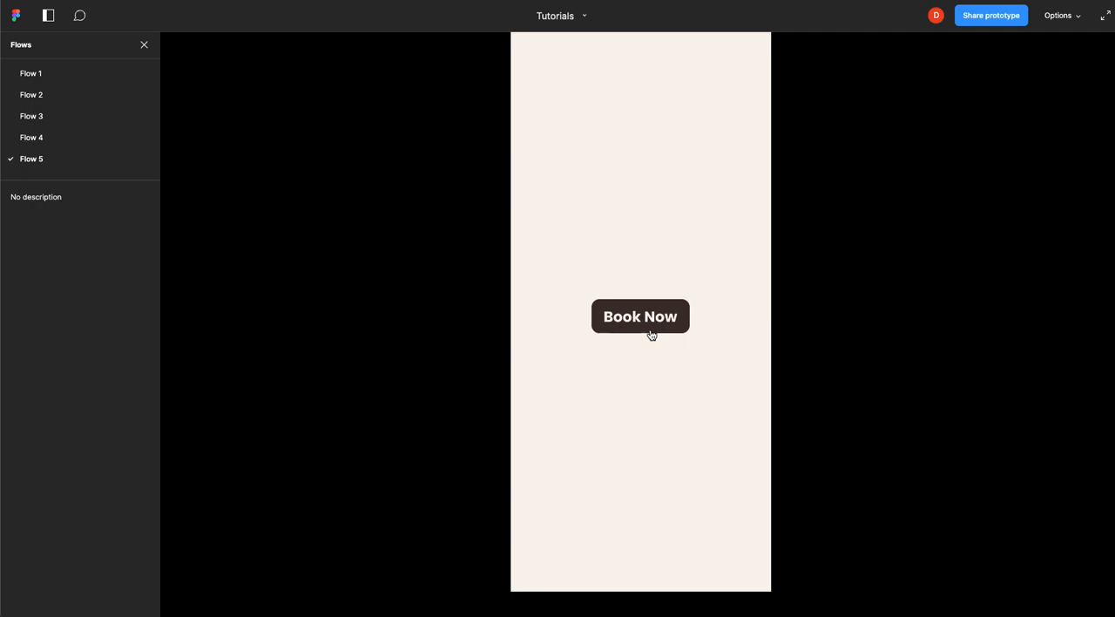
Tap the Book Now button to play its animation into the checkmarked calendar.
left_click(639, 316)
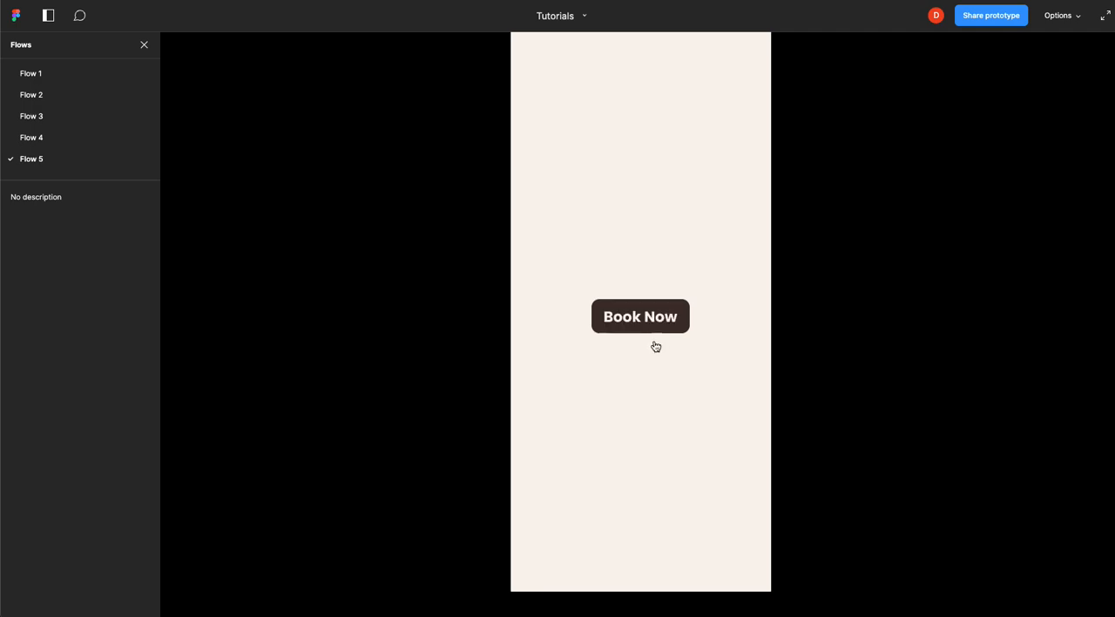
left_click(640, 316)
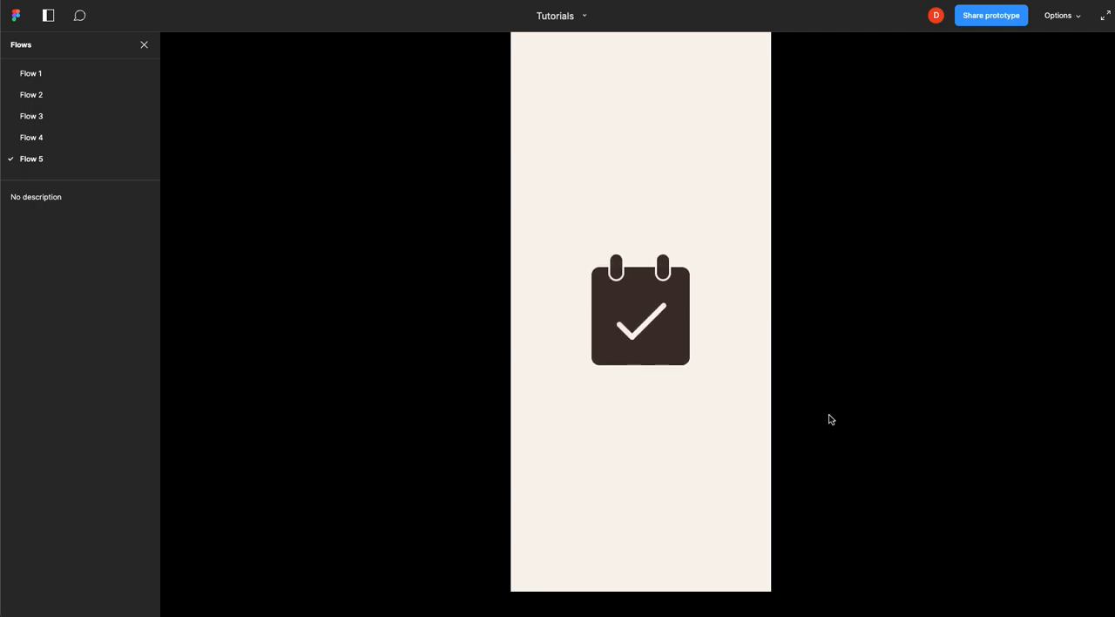